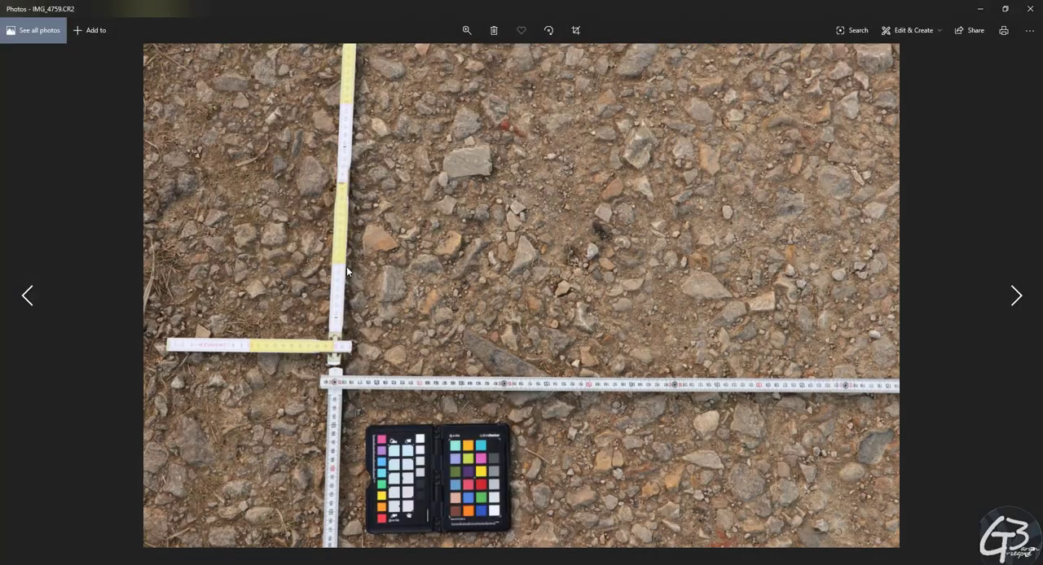
Step: Step through the gravel CR2 photos, zooming in on the measuring tape and gravel sharpness
{"action": "left_click", "coordinate": [1016, 296]}
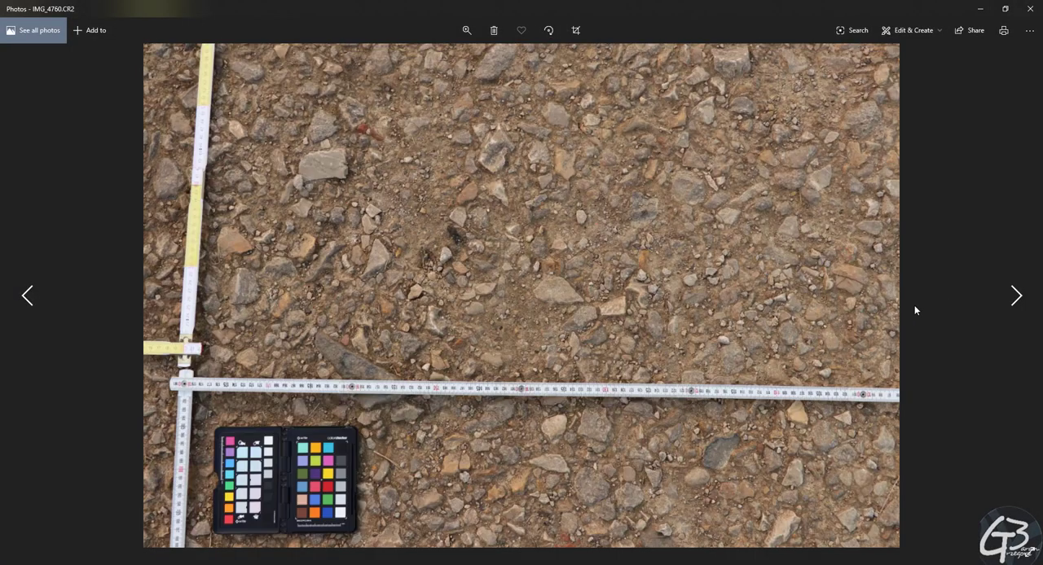
{"action": "left_click", "coordinate": [1015, 297]}
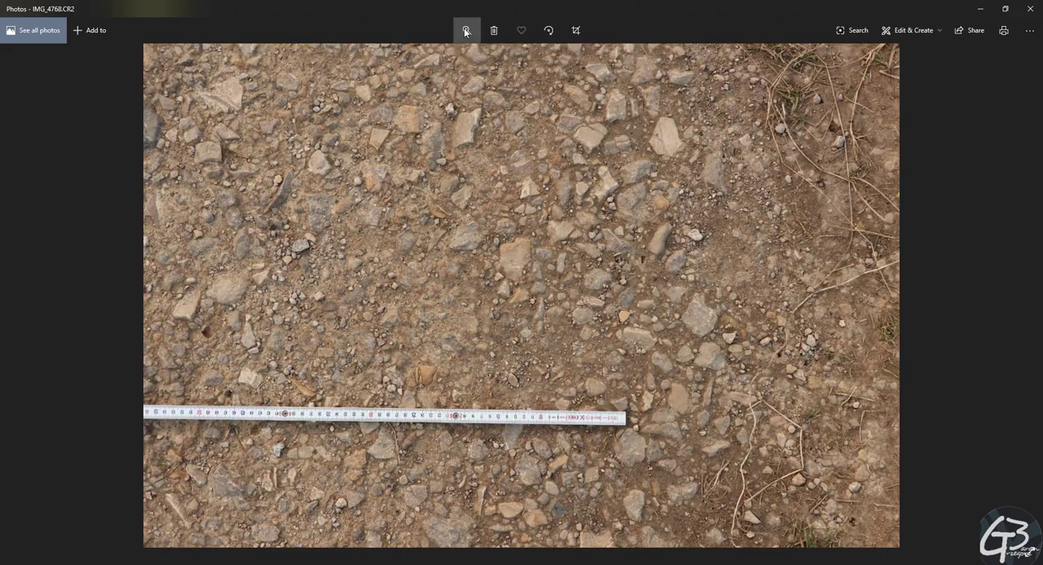
{"action": "left_click", "coordinate": [466, 31]}
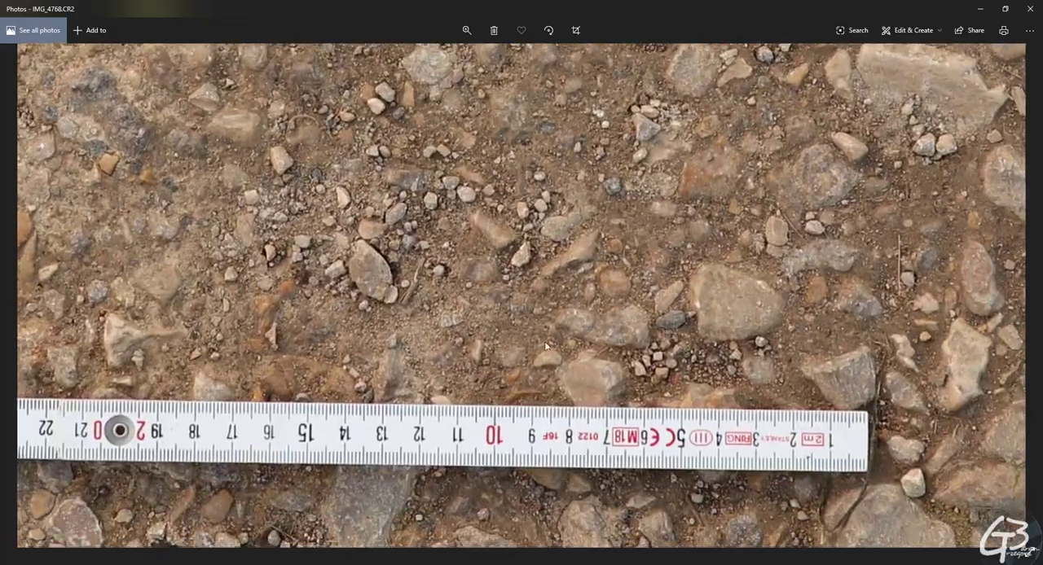
{"action": "left_click", "coordinate": [466, 31]}
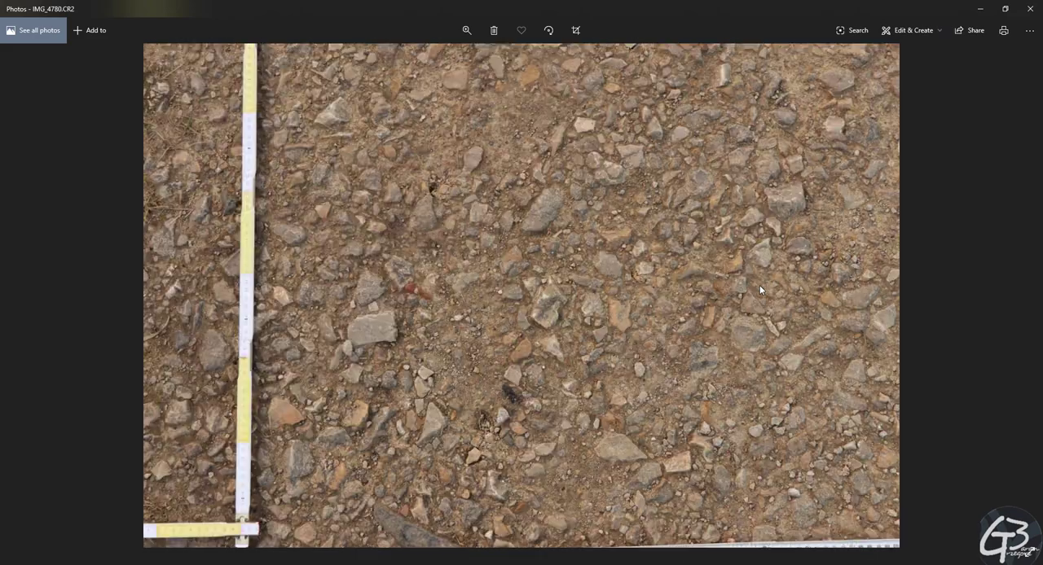
{"action": "left_click", "coordinate": [466, 30]}
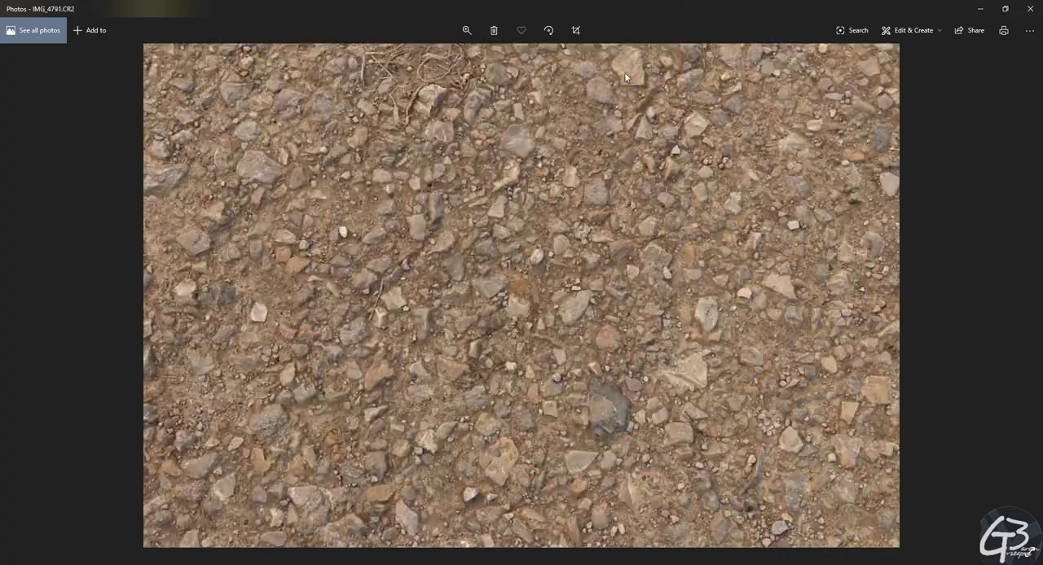
{"action": "left_click", "coordinate": [466, 30]}
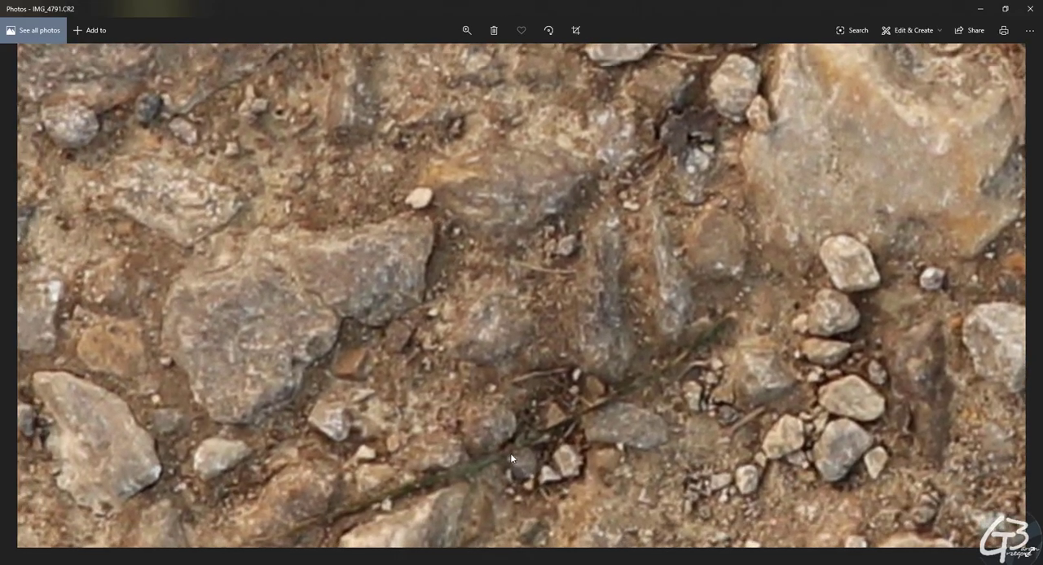
{"action": "left_click", "coordinate": [466, 31]}
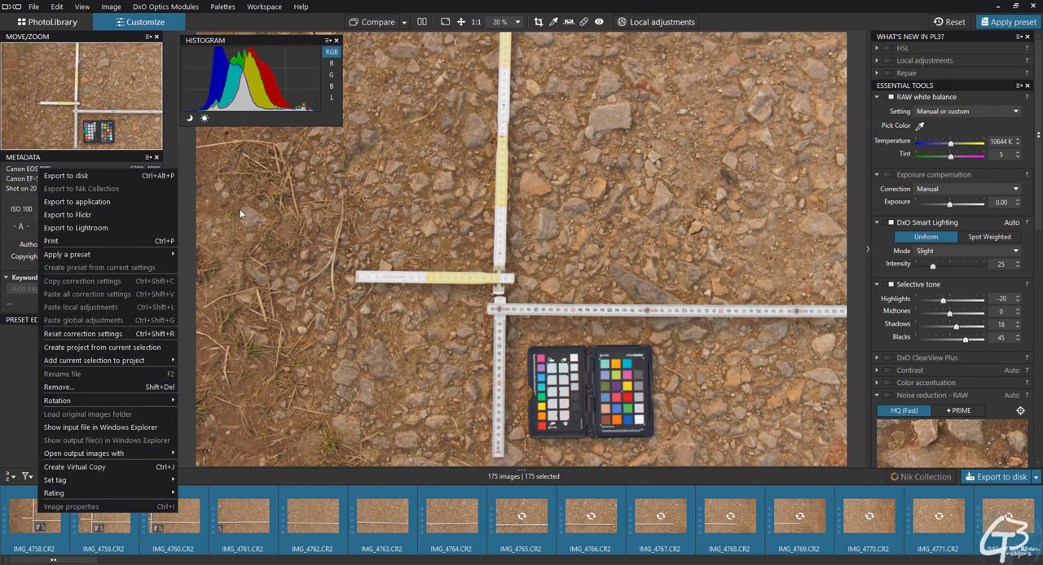
Step: Export the 175 selected photos to disk as 16-bit TIFFs into 239-Gravel
{"action": "left_click", "coordinate": [66, 175]}
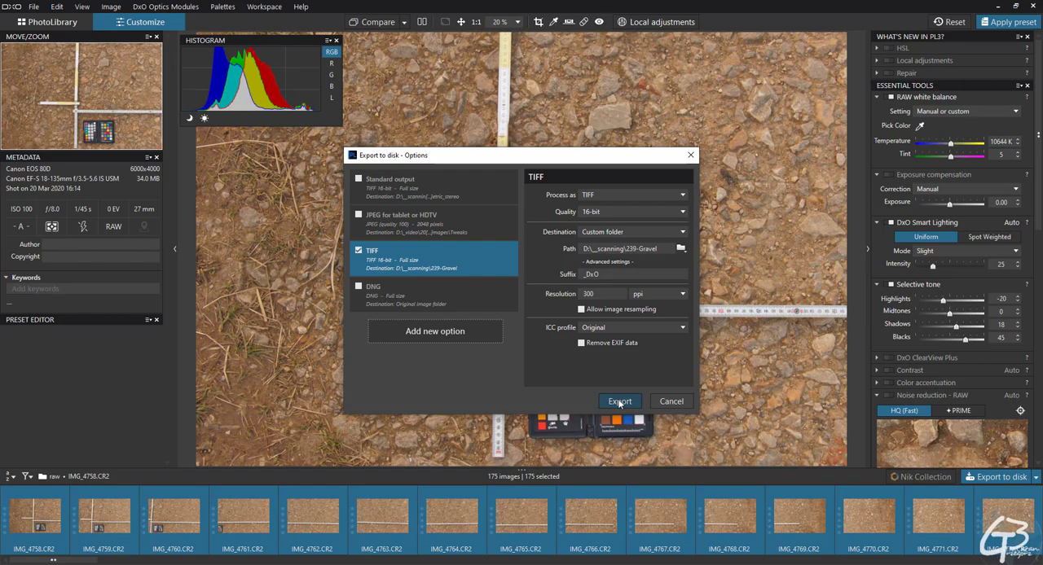
{"action": "left_click", "coordinate": [619, 401]}
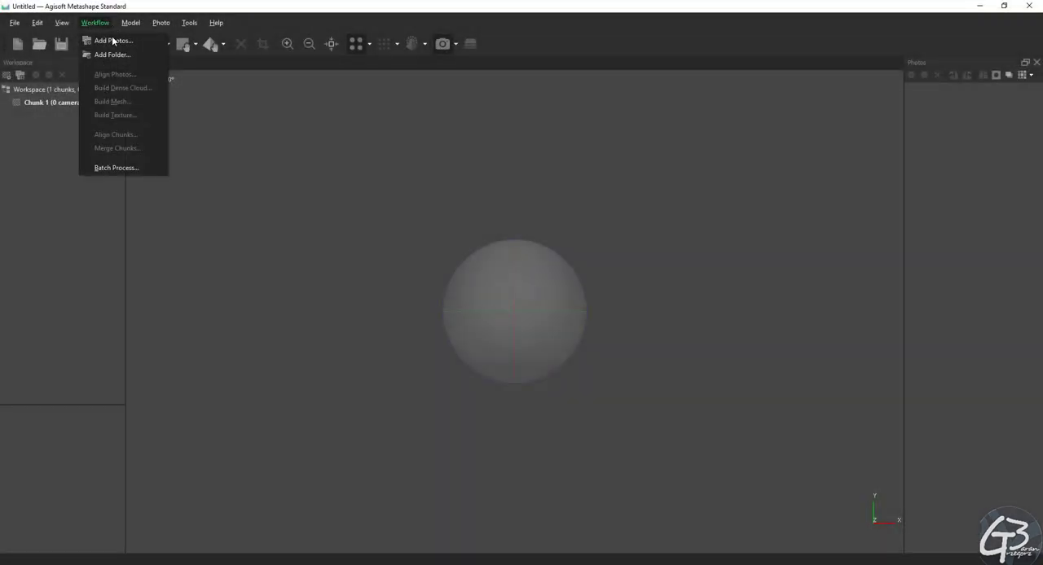
Step: Add the 175 exported DxO photos to the chunk and show them in Details view
{"action": "left_click", "coordinate": [112, 39]}
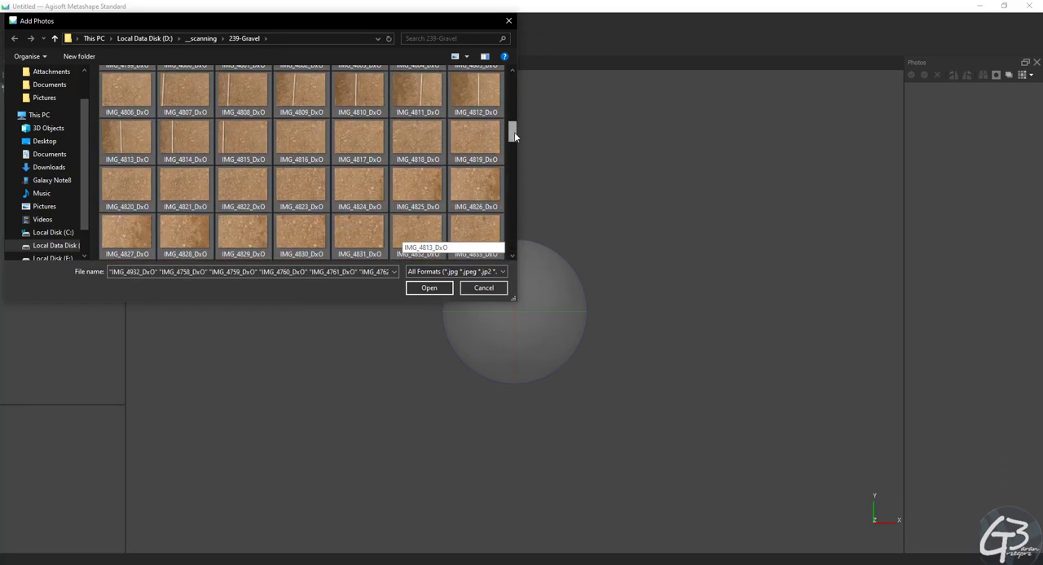
{"action": "left_click", "coordinate": [429, 288]}
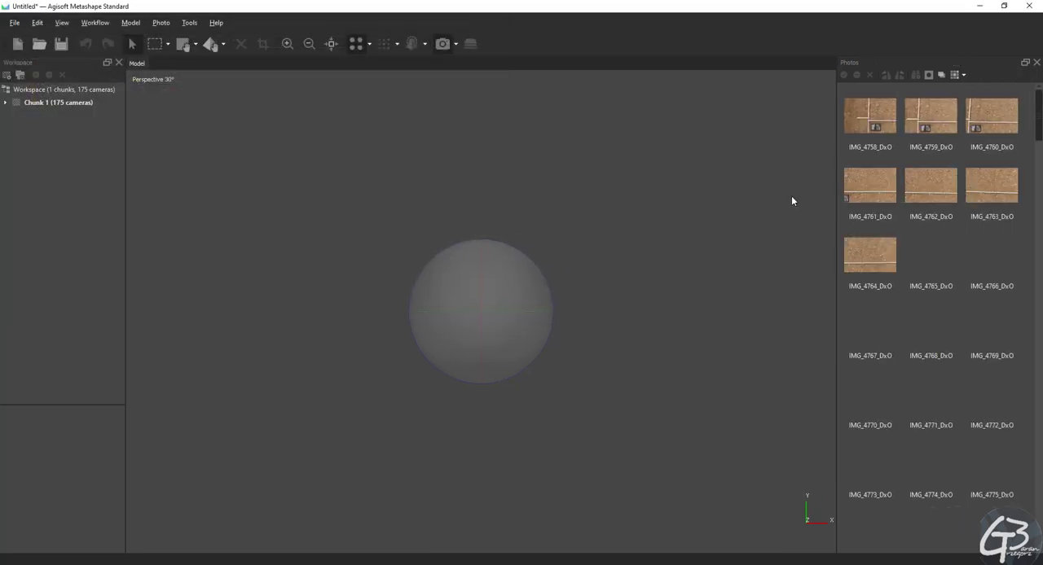
{"action": "left_click", "coordinate": [963, 75]}
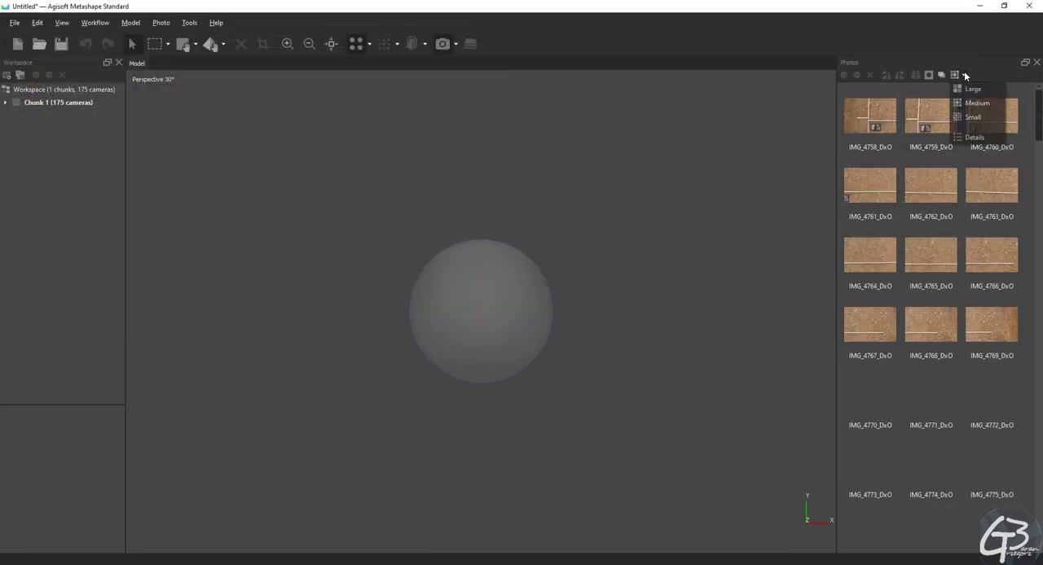
{"action": "left_click", "coordinate": [969, 136]}
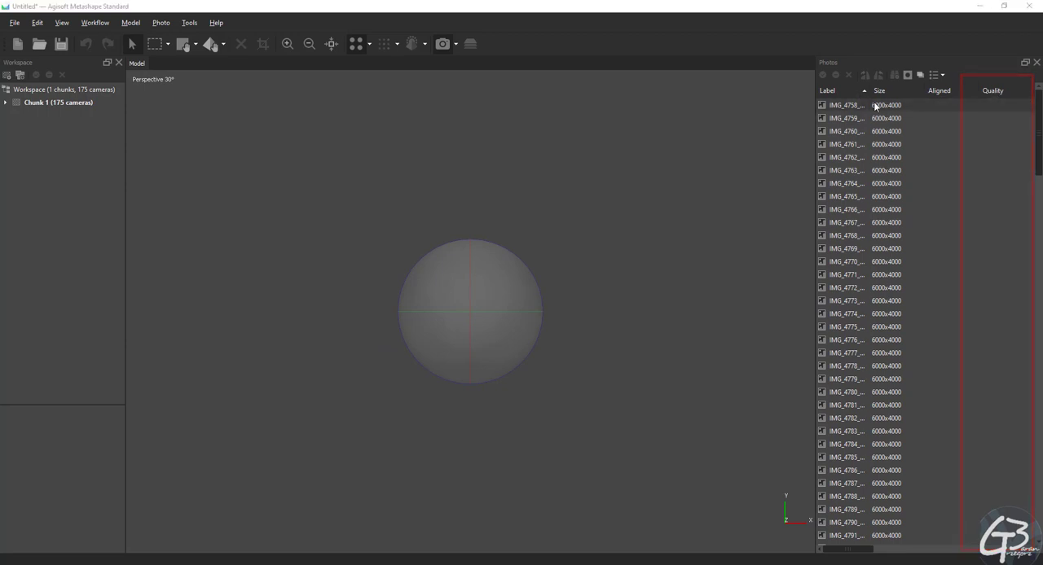
Step: Estimate image quality for all cameras
{"action": "right_click", "coordinate": [874, 106]}
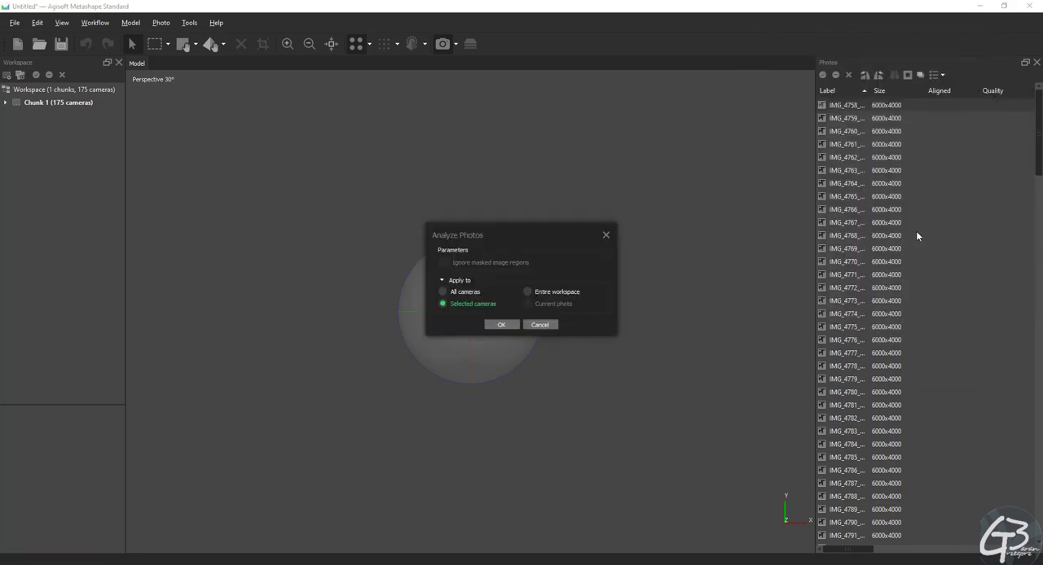
{"action": "left_click", "coordinate": [442, 291]}
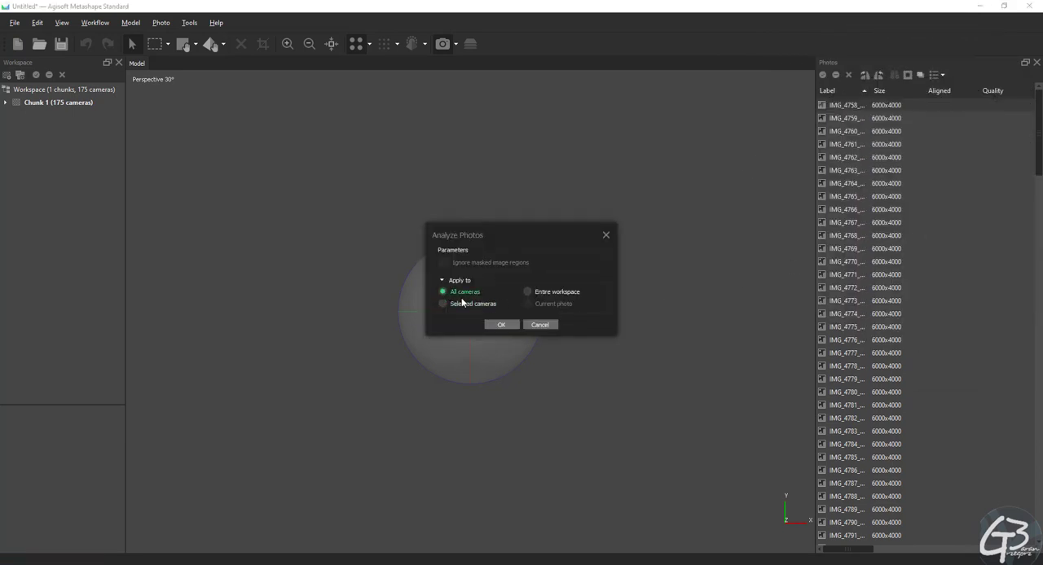
{"action": "left_click", "coordinate": [501, 324]}
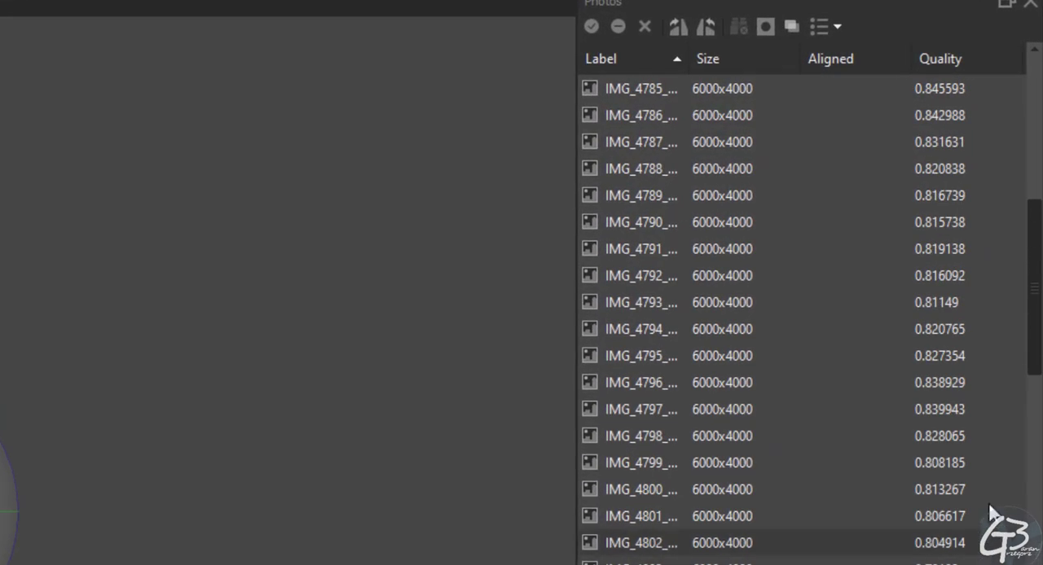
Step: Sort the photo list by Quality ascending so the ~0.68 scores come first
{"action": "scroll", "scroll_direction": "down", "scroll_amount": 3}
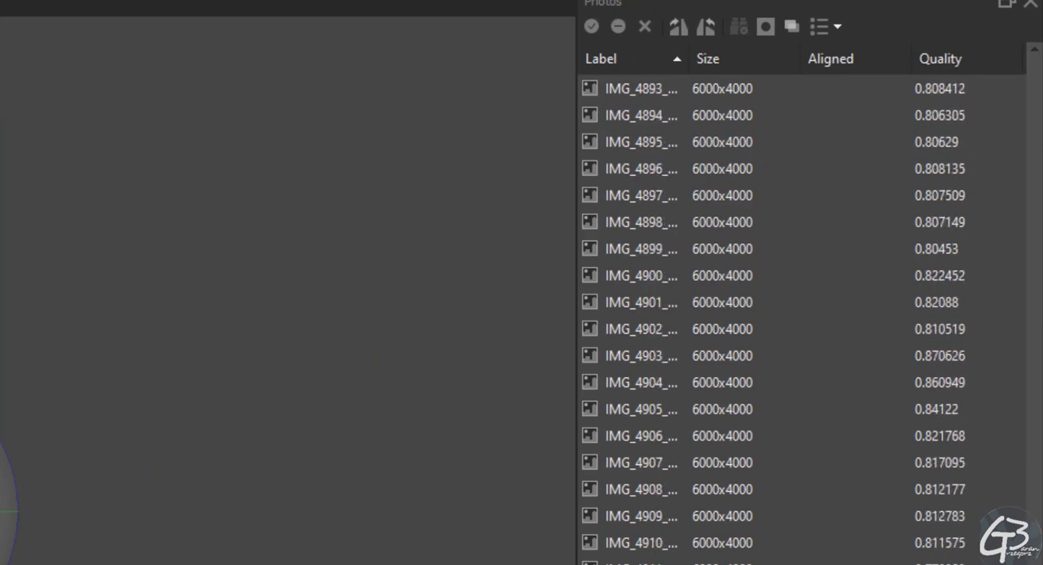
{"action": "left_click", "coordinate": [940, 57]}
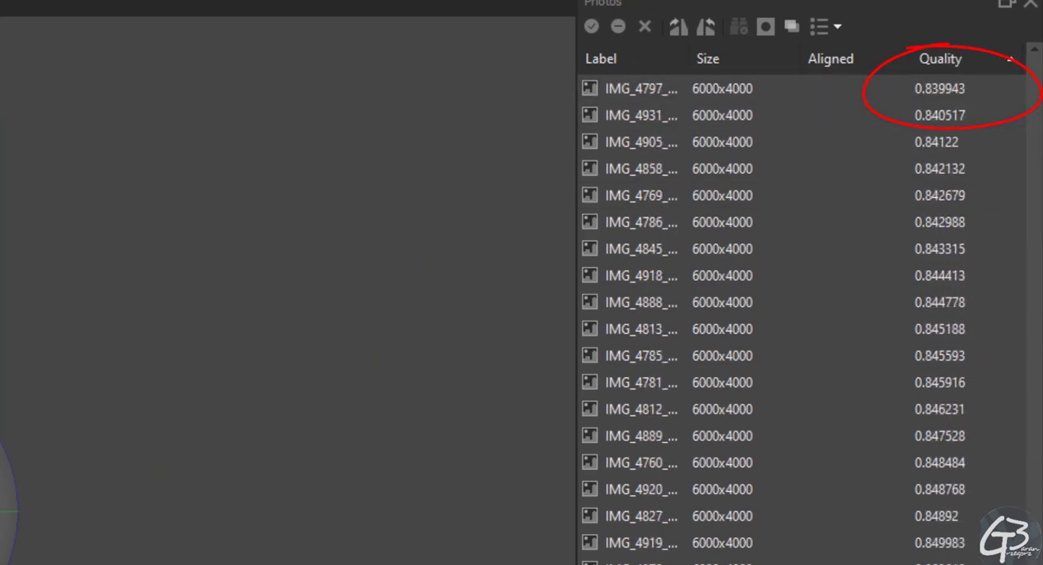
{"action": "left_click", "coordinate": [935, 60]}
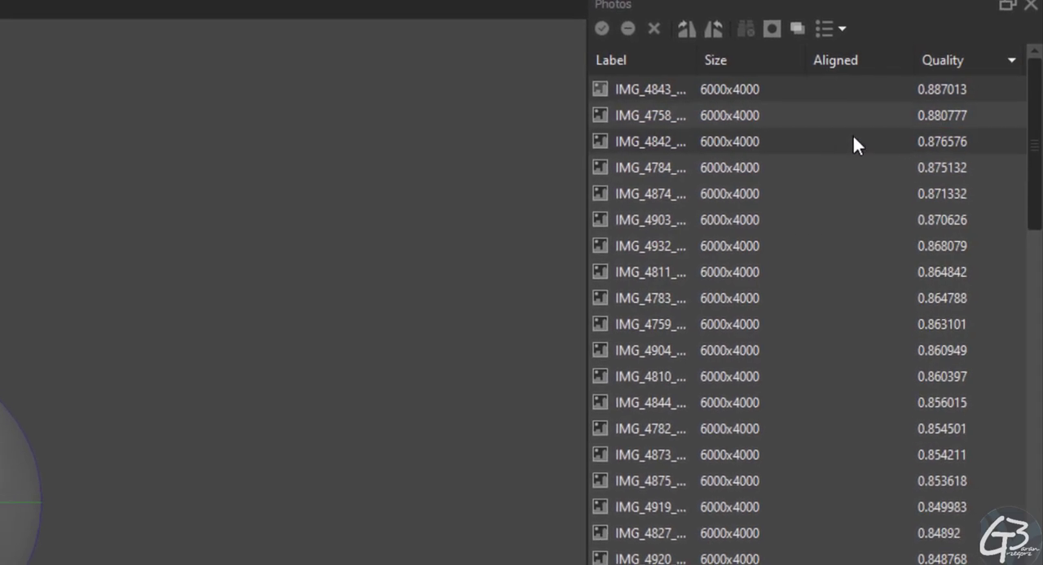
{"action": "left_click", "coordinate": [950, 60]}
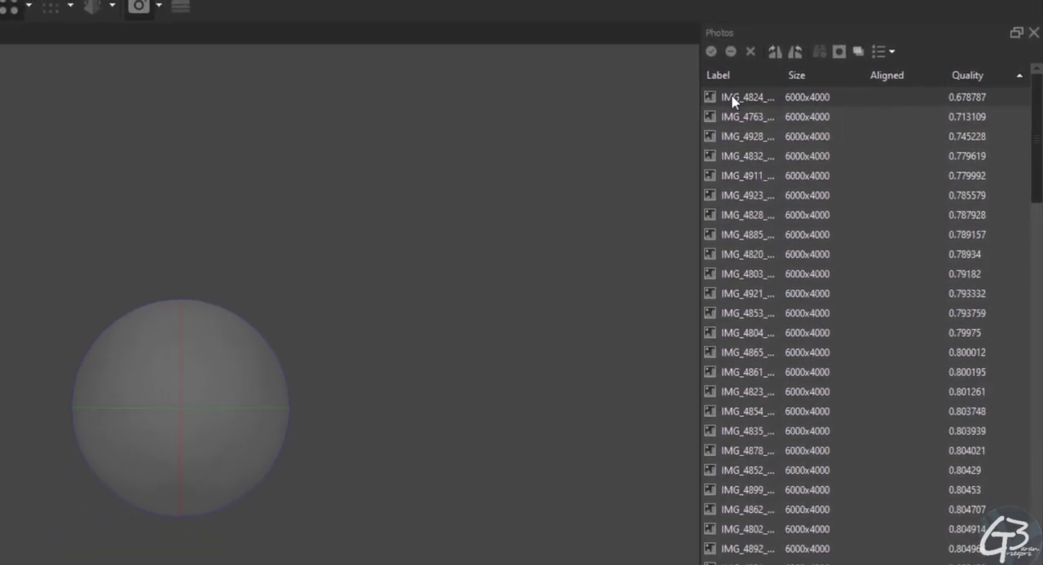
{"action": "right_click", "coordinate": [736, 97]}
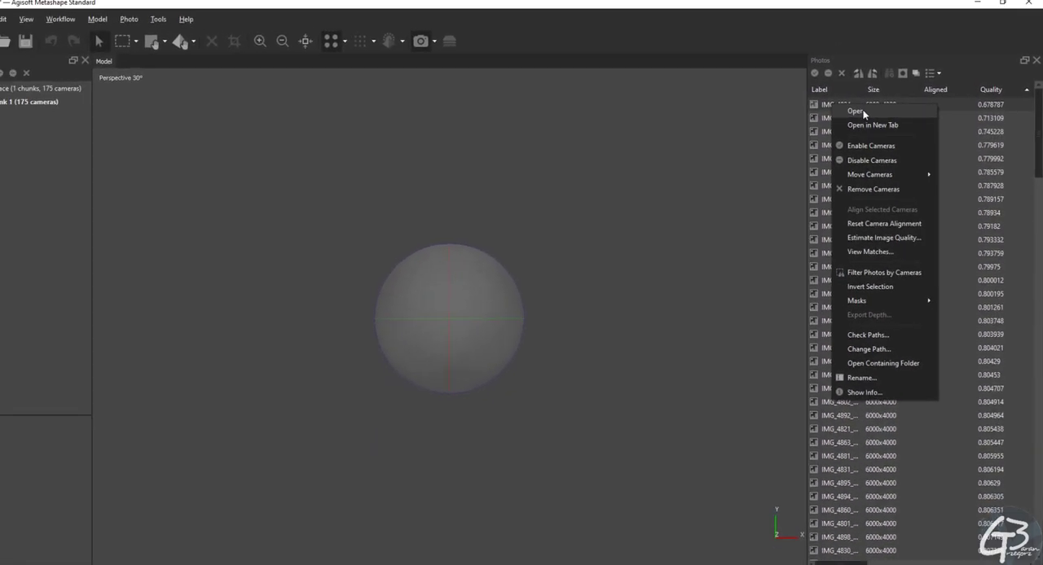
{"action": "left_click", "coordinate": [851, 111]}
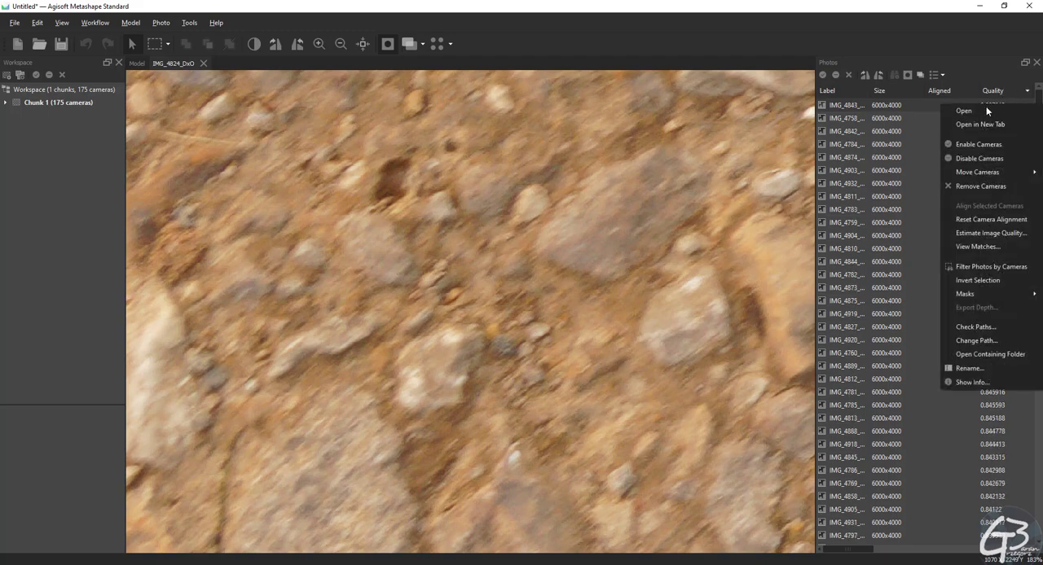
{"action": "left_click", "coordinate": [963, 110]}
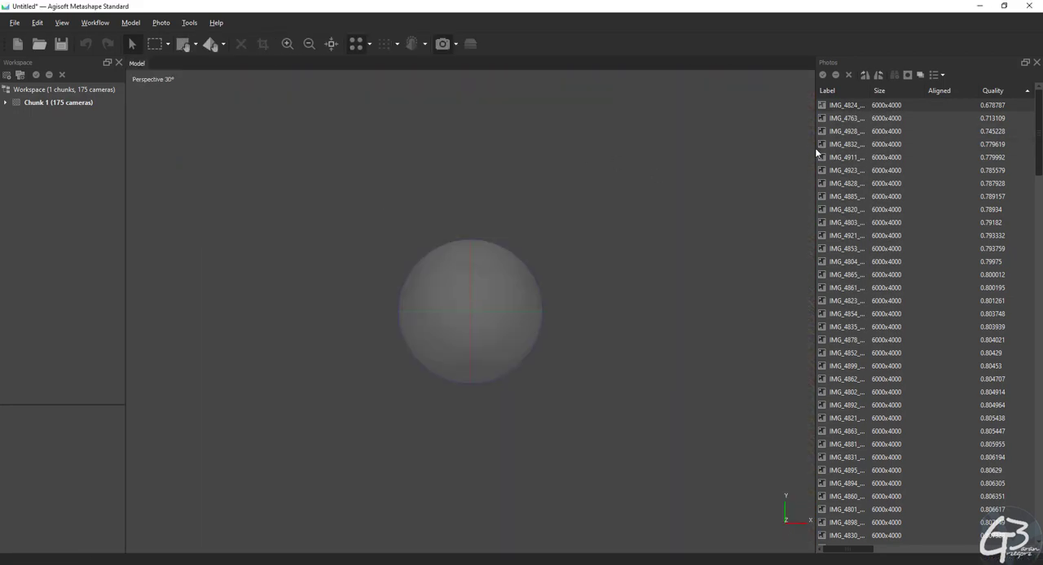
Step: Align photos at Highest accuracy with 400,000 key point and 4,000 tie point limits
{"action": "left_click", "coordinate": [96, 22]}
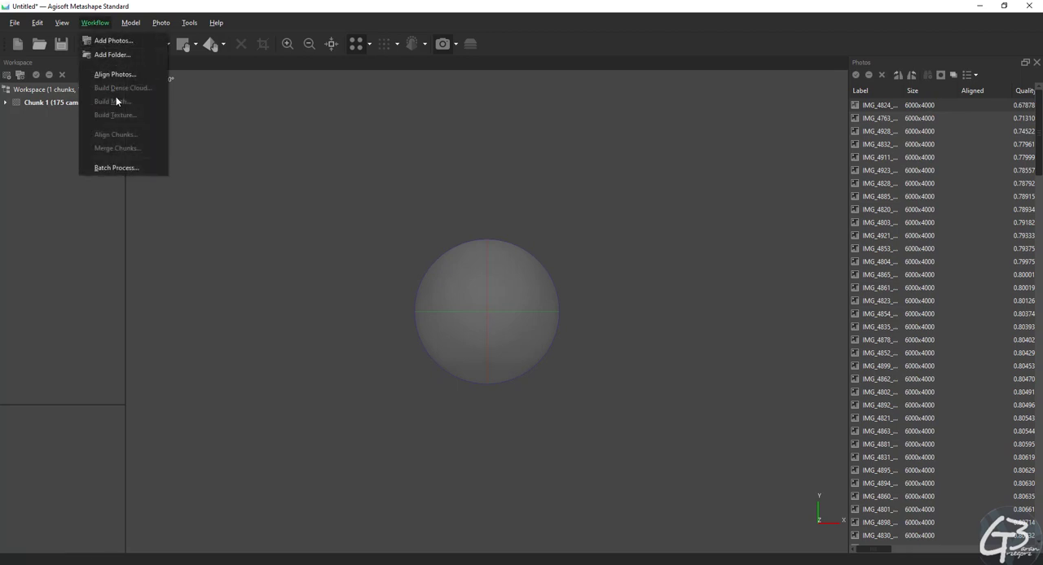
{"action": "left_click", "coordinate": [116, 73]}
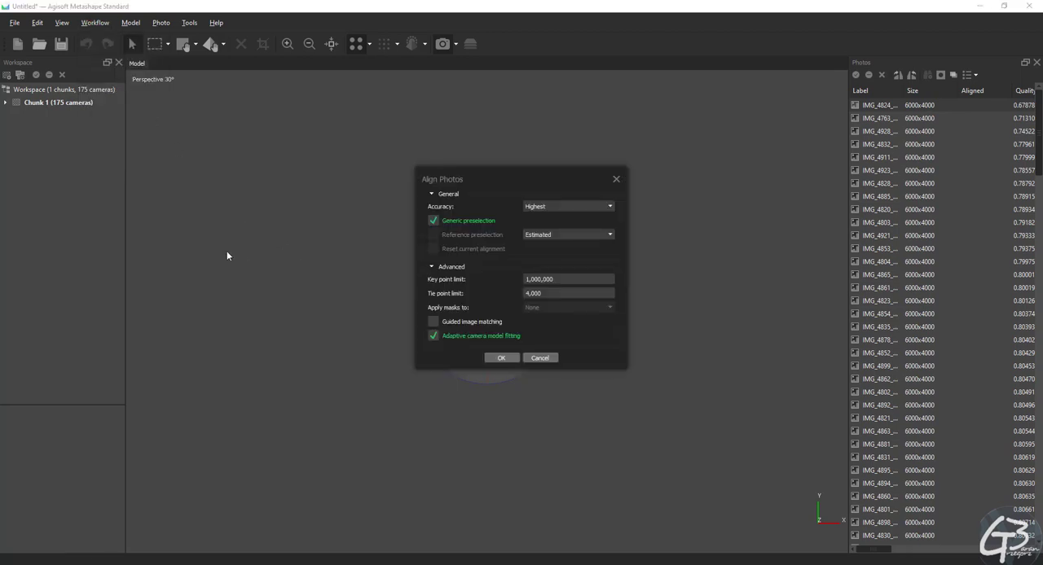
{"action": "type", "text": "4,000"}
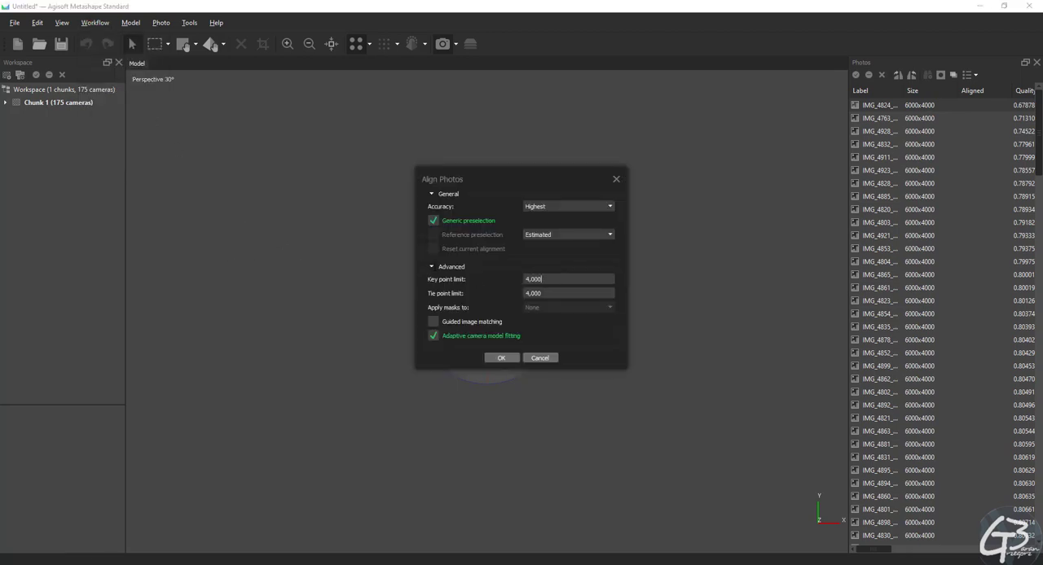
{"action": "left_click", "coordinate": [606, 207]}
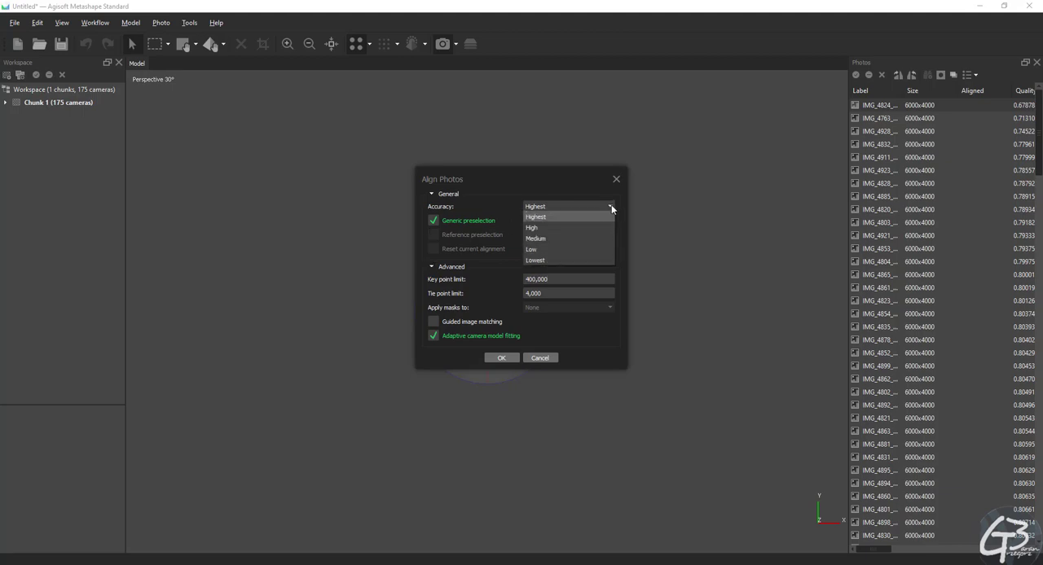
{"action": "left_click", "coordinate": [501, 358]}
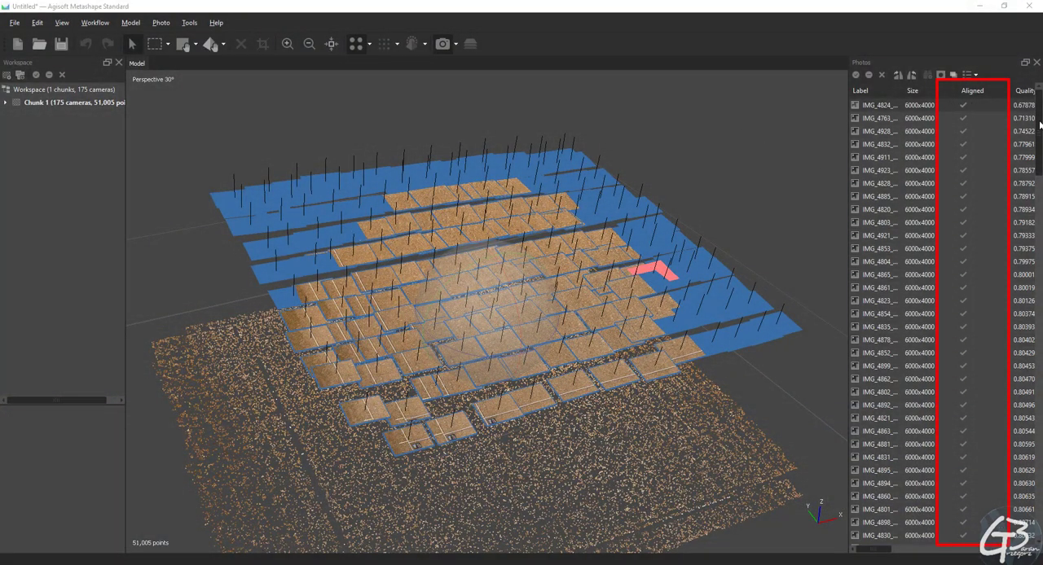
Step: Scroll the photo list to confirm all 175 cameras show as aligned
{"action": "scroll", "scroll_direction": "down", "scroll_amount": 3}
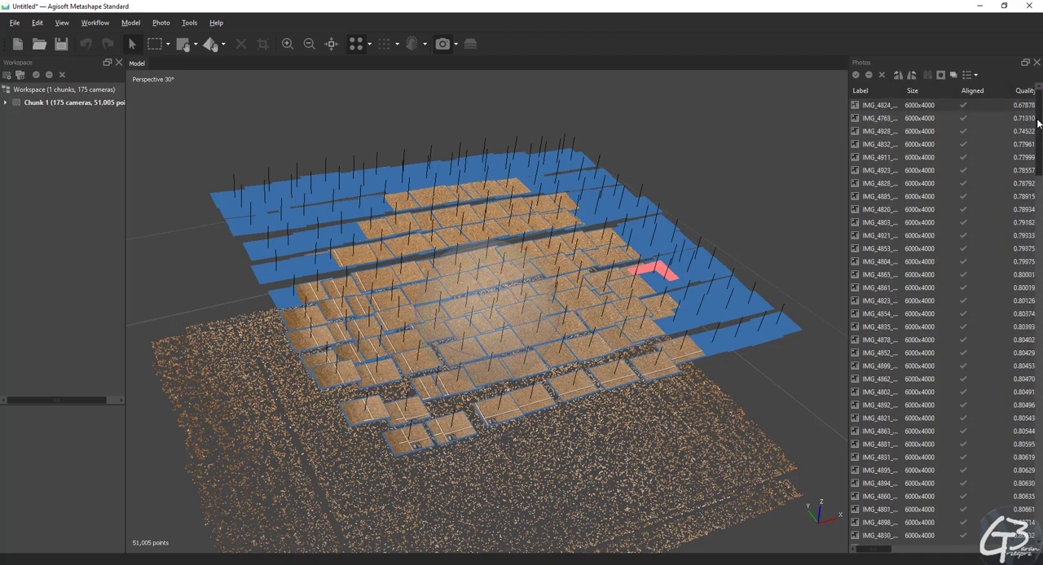
{"action": "mouse_move", "coordinate": [963, 115]}
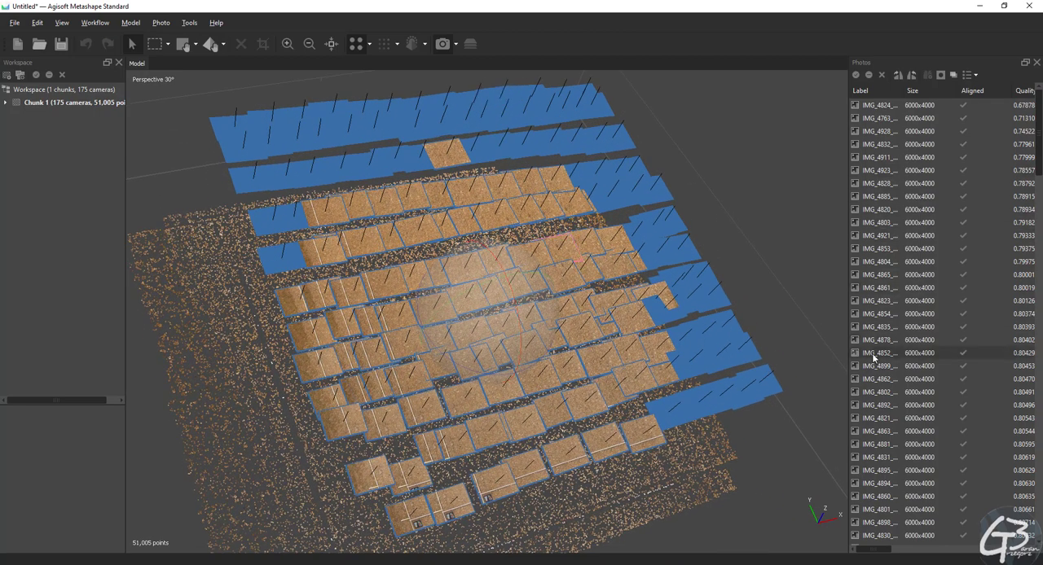
{"action": "mouse_move", "coordinate": [771, 285]}
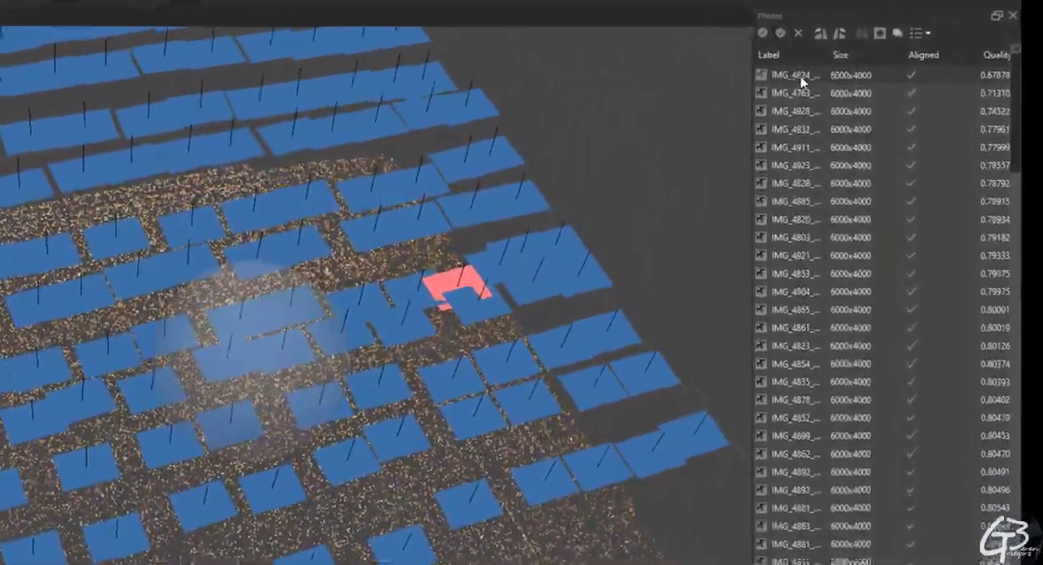
Step: Disable the selected cameras and save the project as 239-gravel_scan
{"action": "right_click", "coordinate": [795, 73]}
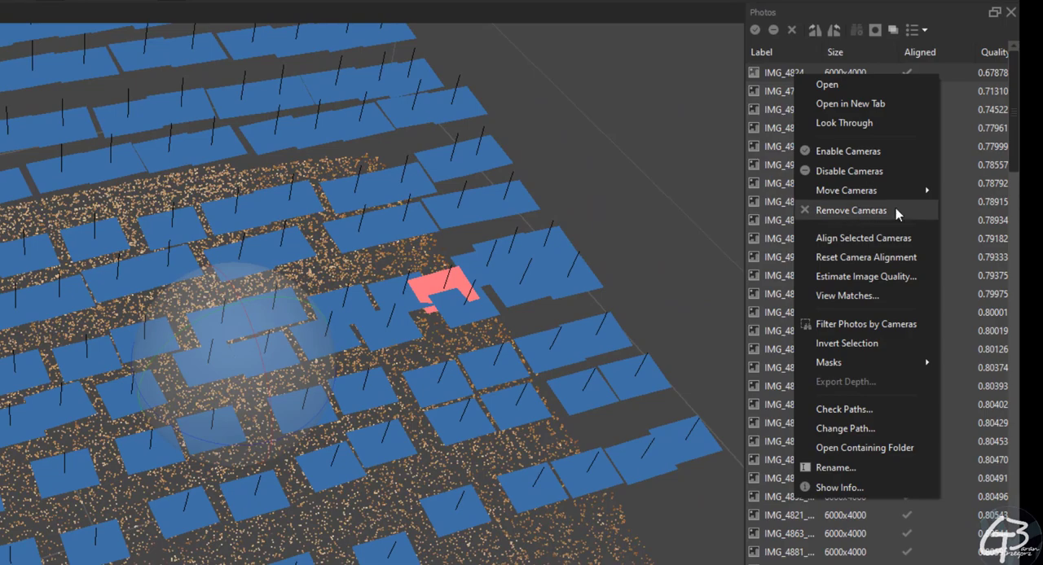
{"action": "mouse_move", "coordinate": [849, 171]}
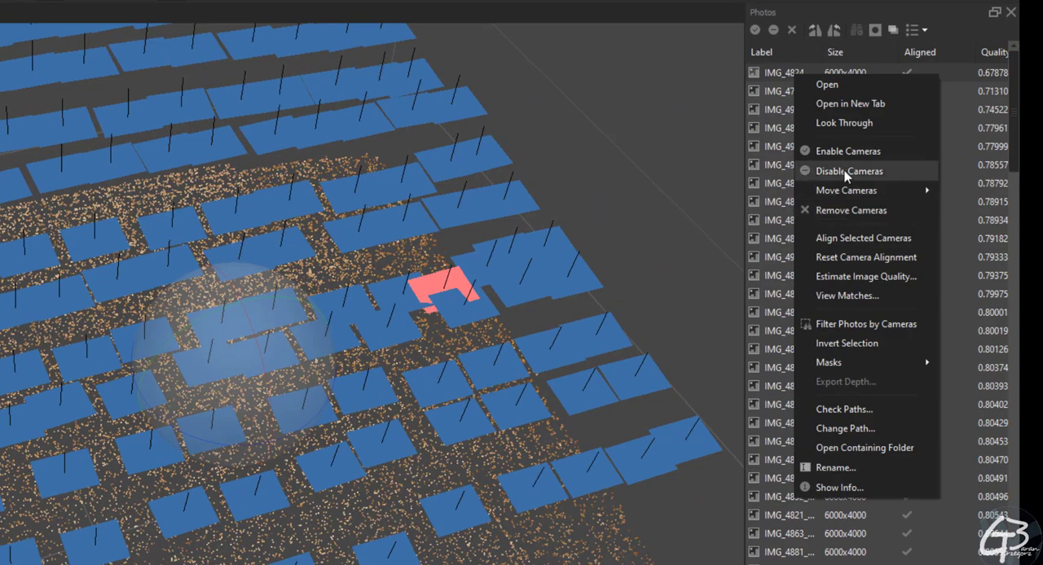
{"action": "left_click", "coordinate": [848, 171]}
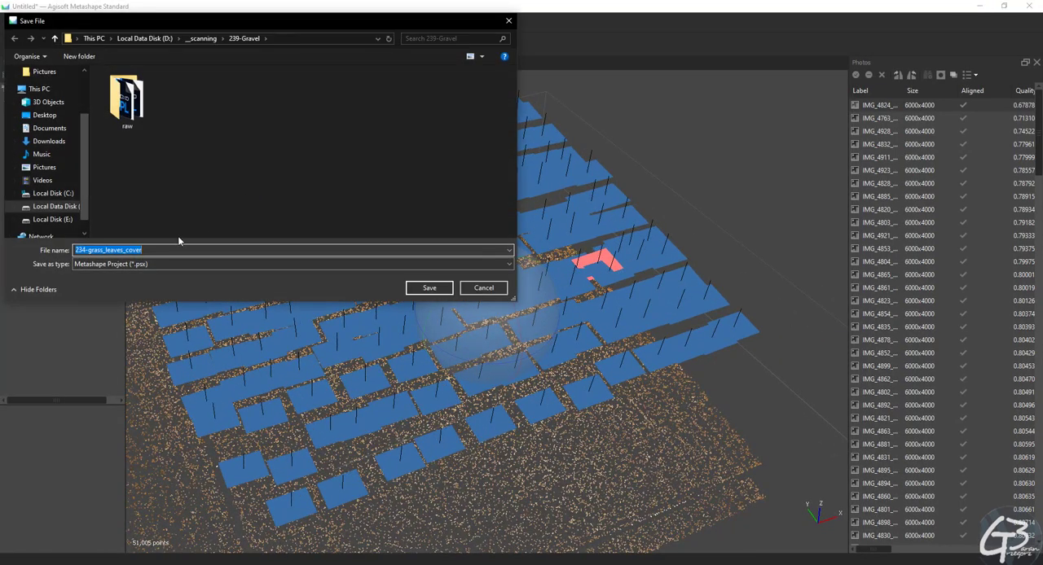
{"action": "type", "text": "239-gravel_"}
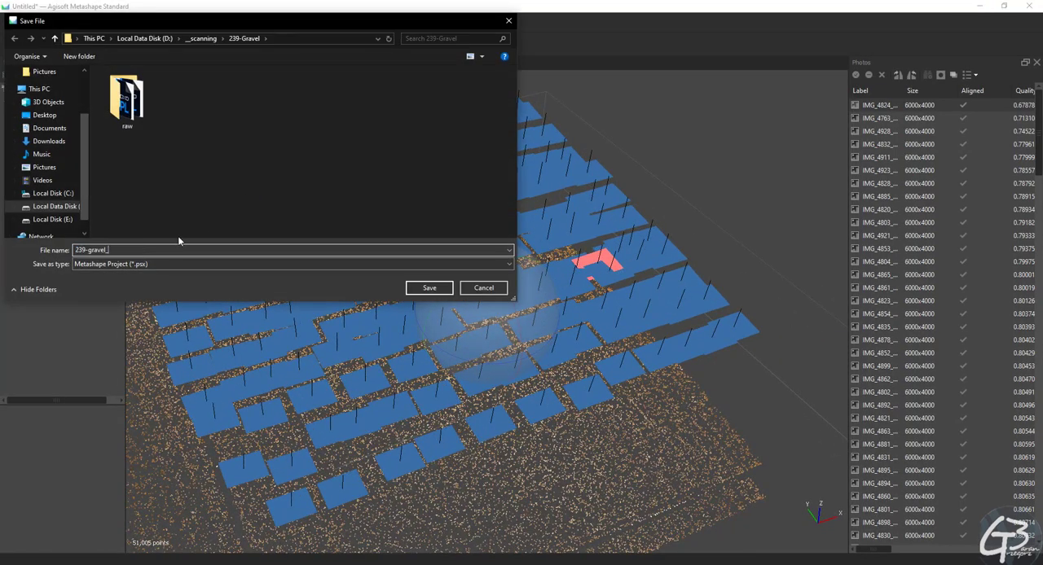
{"action": "left_click", "coordinate": [429, 288]}
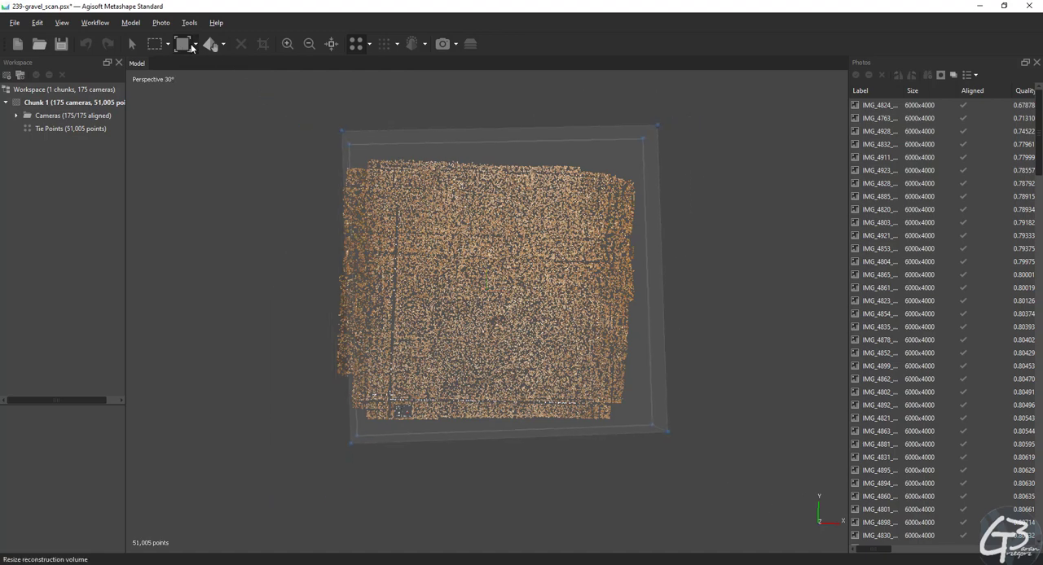
Step: Resize the region box to enclose the 51,005-point tie point cloud
{"action": "left_click", "coordinate": [182, 44]}
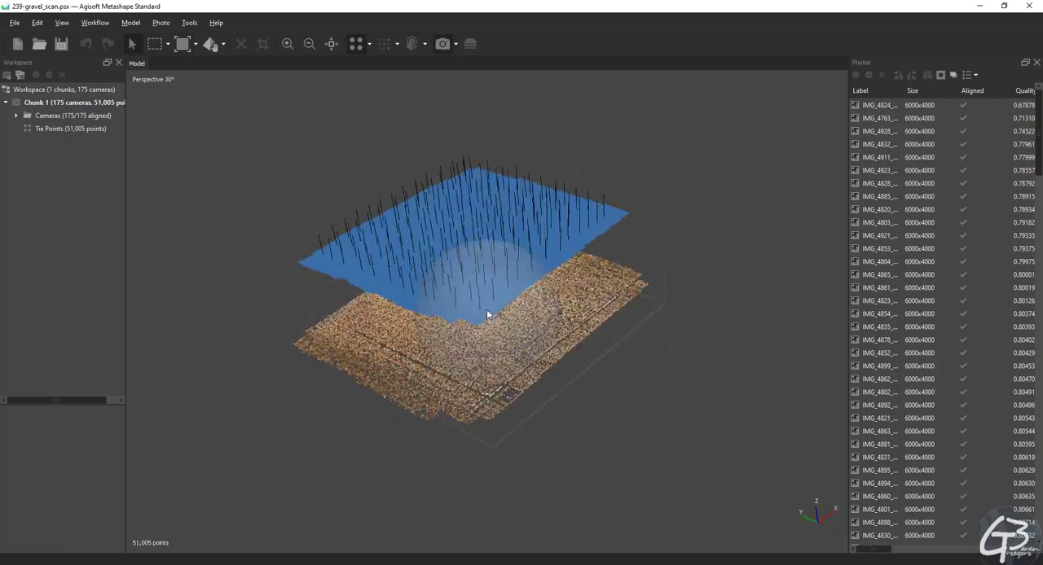
Step: Build a depth-map mesh at Ultra high quality, High face count, with vertex colors calculated
{"action": "left_click", "coordinate": [98, 22]}
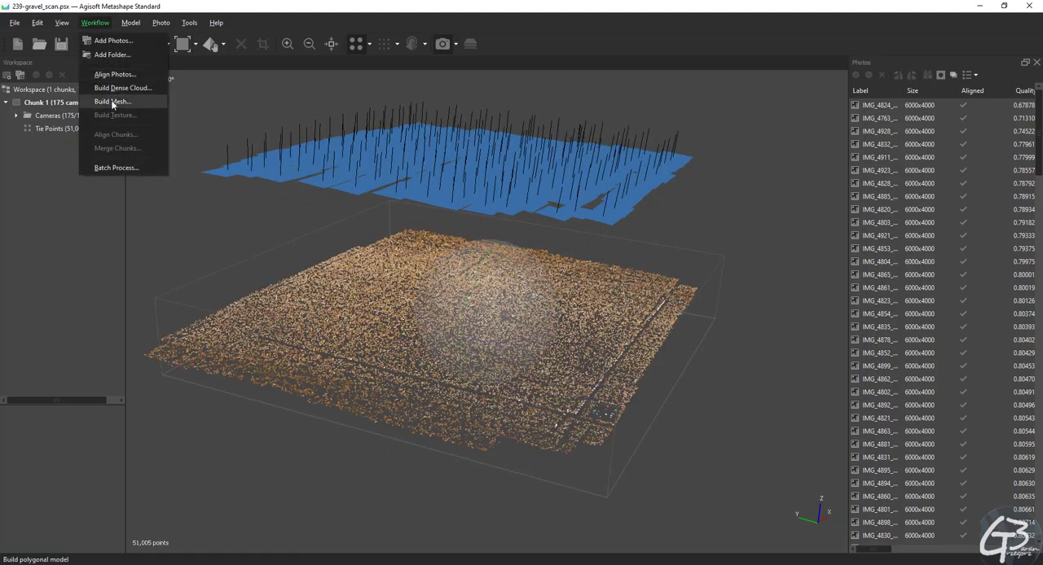
{"action": "left_click", "coordinate": [117, 101]}
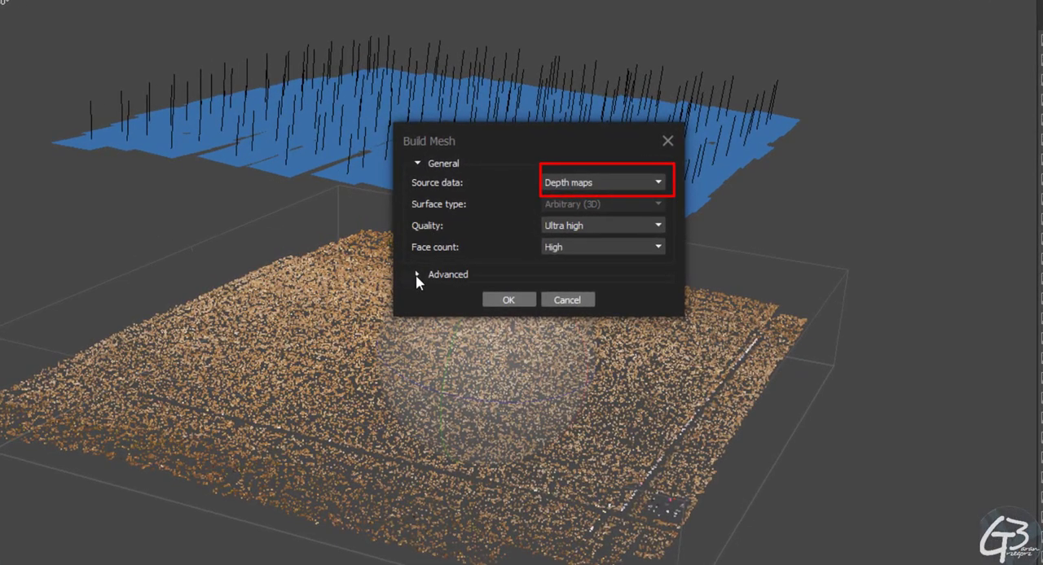
{"action": "left_click", "coordinate": [416, 274]}
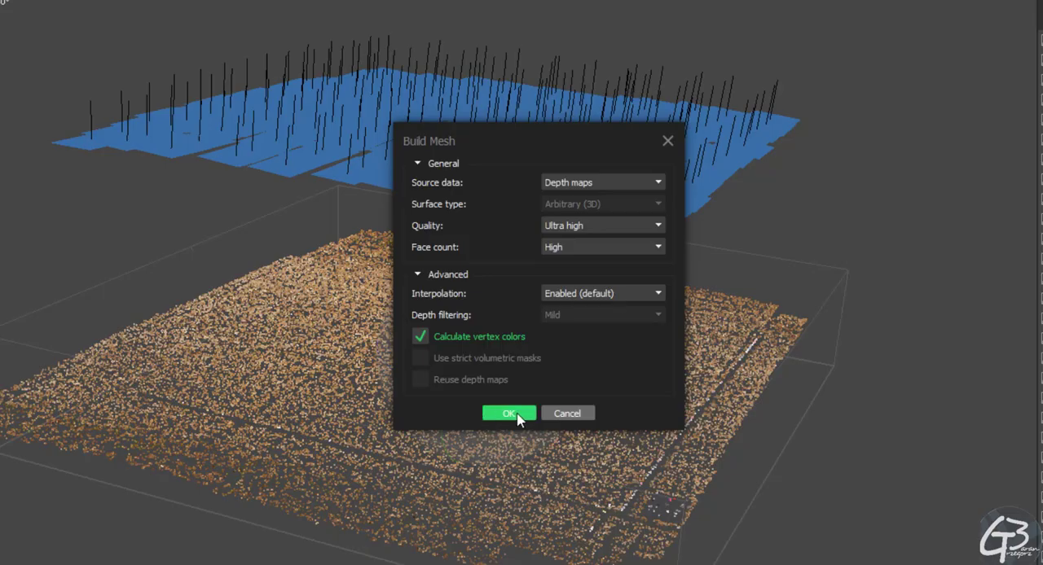
{"action": "left_click", "coordinate": [509, 413]}
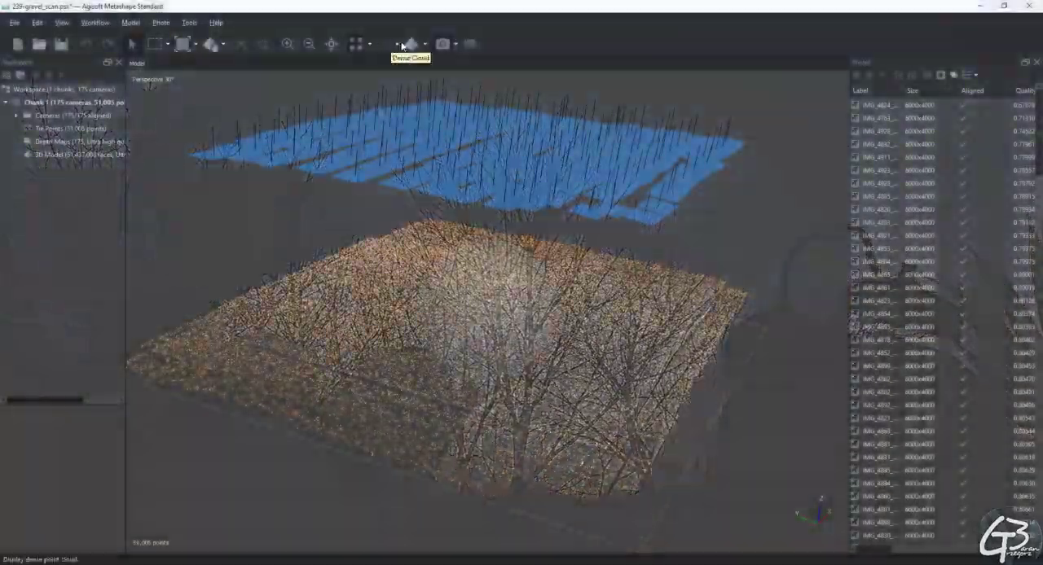
Step: Switch the display to Model Shaded and orbit around the 51,437,008-face mesh
{"action": "left_click", "coordinate": [421, 44]}
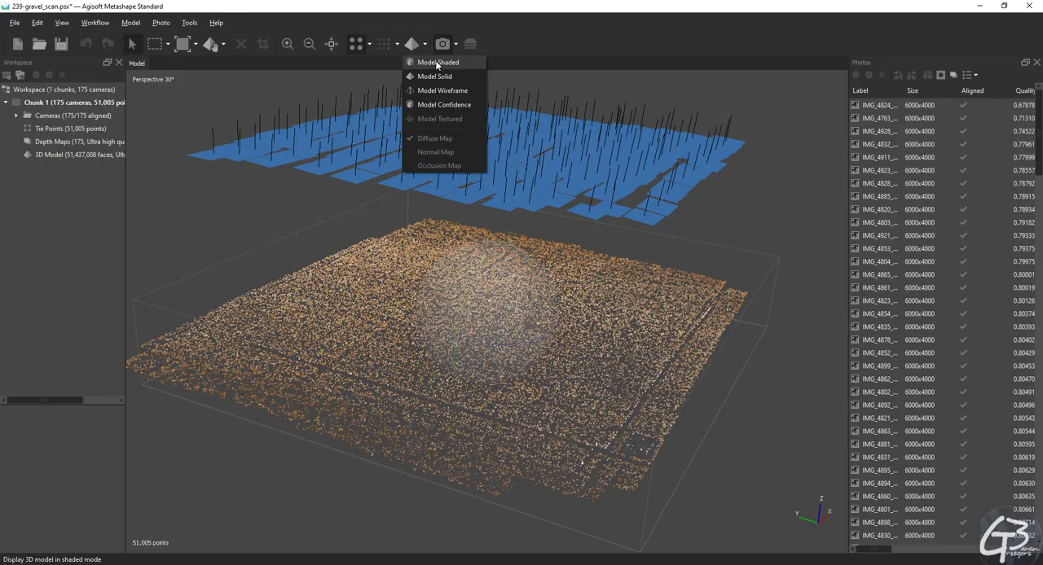
{"action": "left_click", "coordinate": [446, 119]}
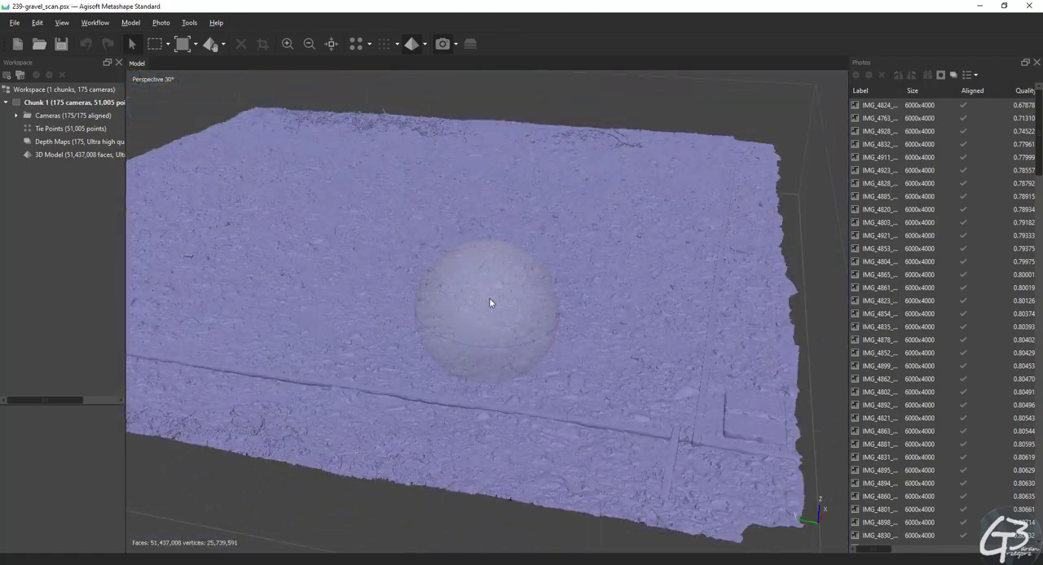
{"action": "left_click_drag", "start_coordinate": [489, 303], "coordinate": [503, 276]}
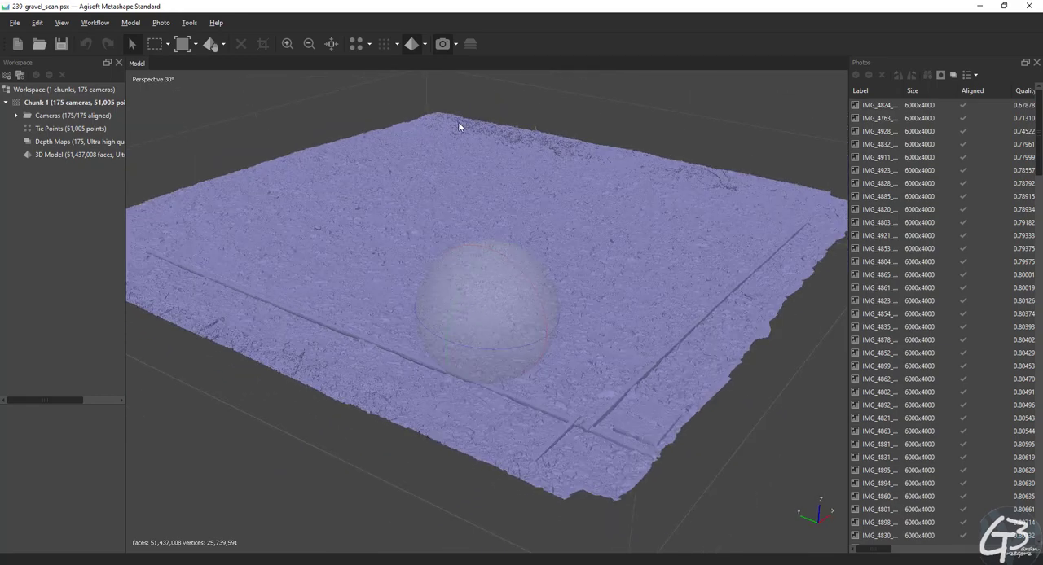
Step: Colour the gravel mesh by Model Confidence and orbit around to inspect its edges
{"action": "left_click", "coordinate": [410, 44]}
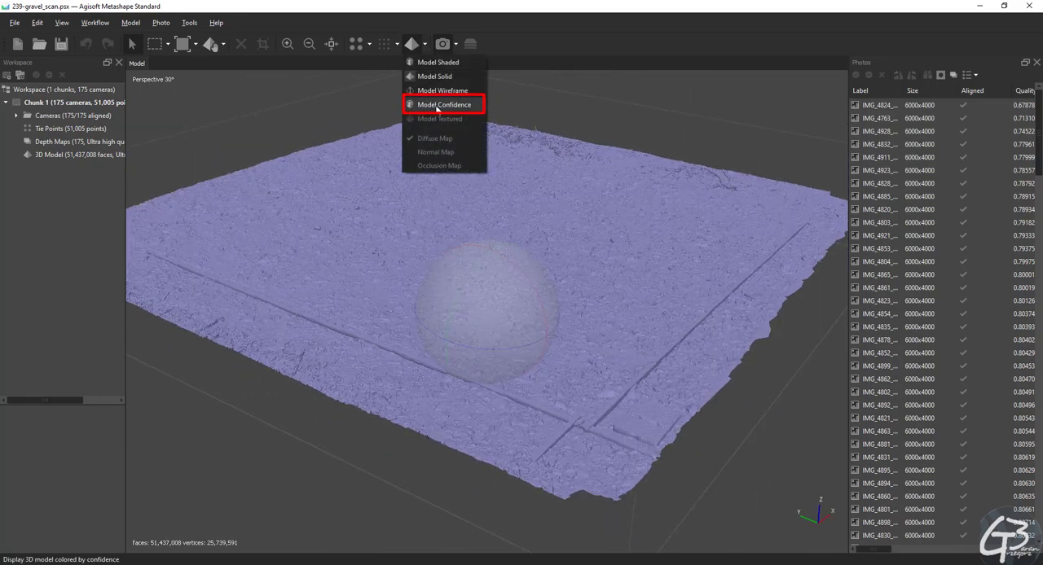
{"action": "left_click", "coordinate": [445, 104]}
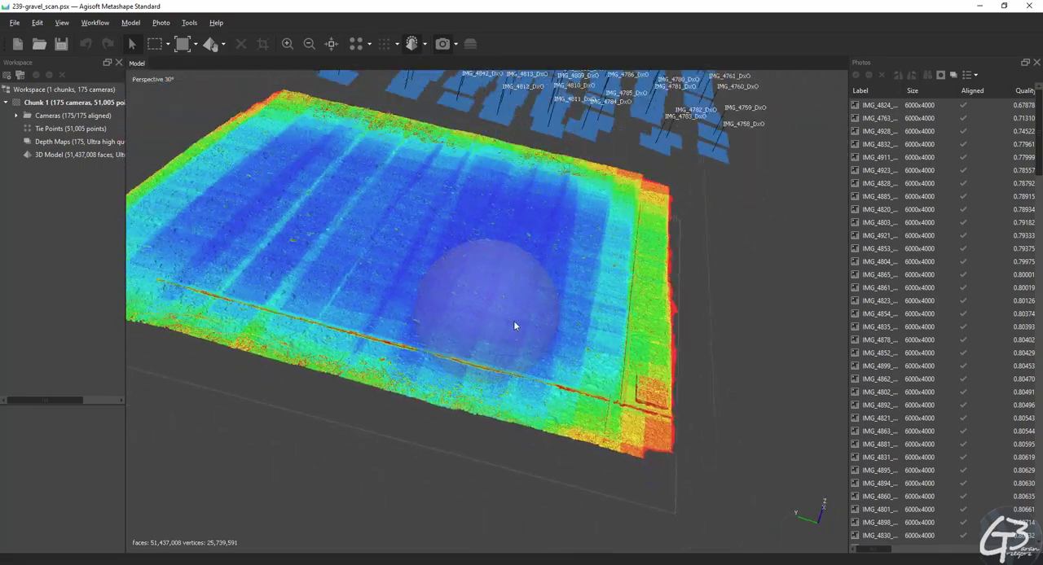
{"action": "left_click_drag", "start_coordinate": [514, 326], "coordinate": [506, 315]}
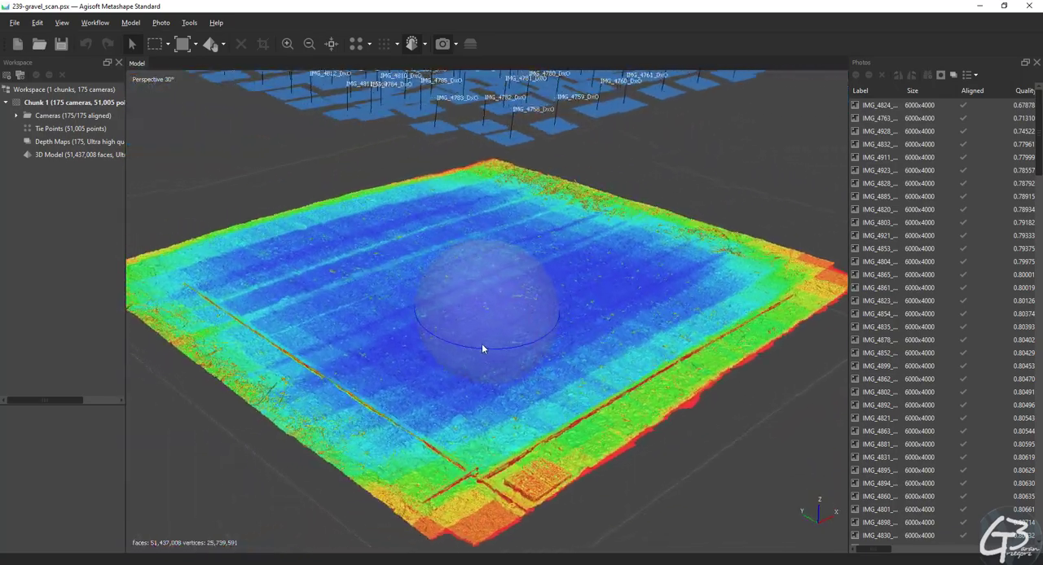
{"action": "left_click_drag", "start_coordinate": [482, 349], "coordinate": [497, 387]}
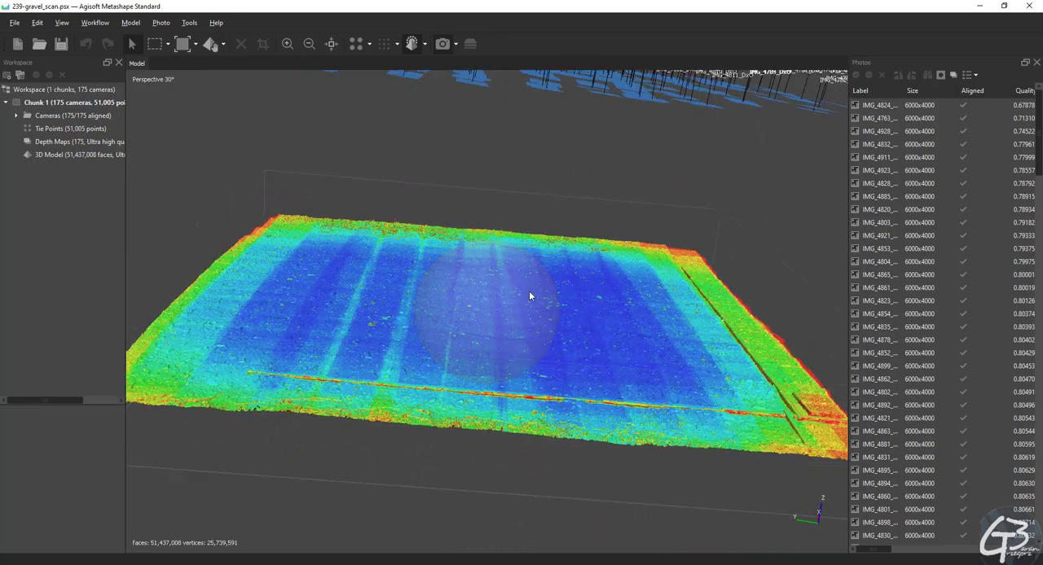
{"action": "left_click_drag", "start_coordinate": [529, 295], "coordinate": [510, 330]}
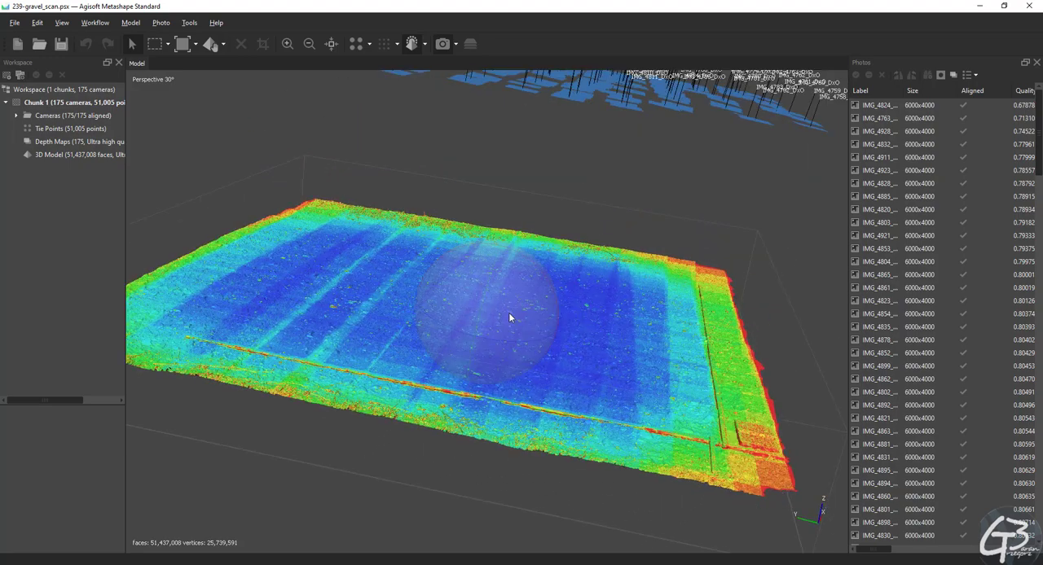
{"action": "left_click_drag", "start_coordinate": [509, 318], "coordinate": [619, 382]}
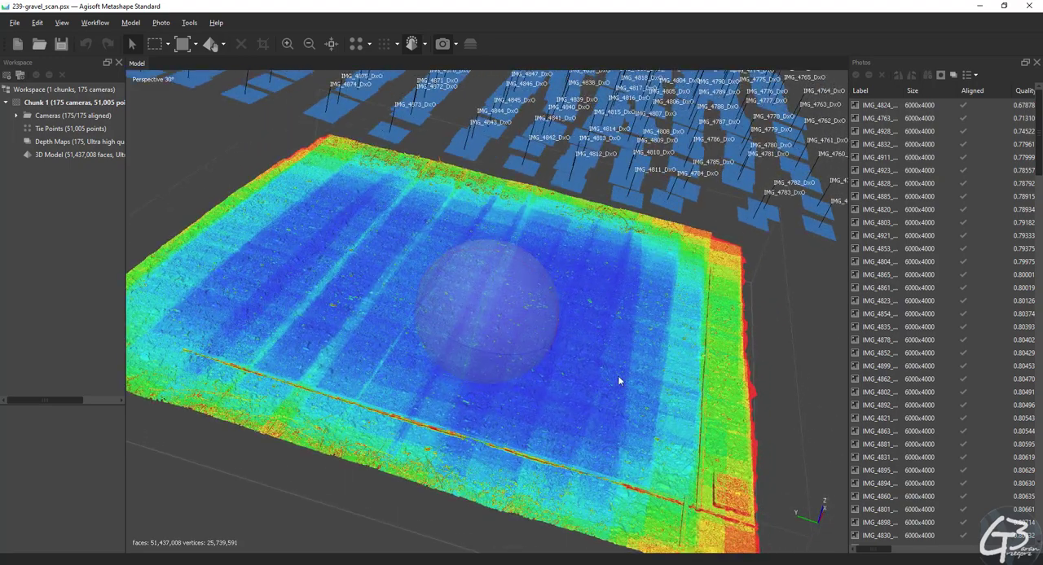
{"action": "left_click", "coordinate": [409, 44]}
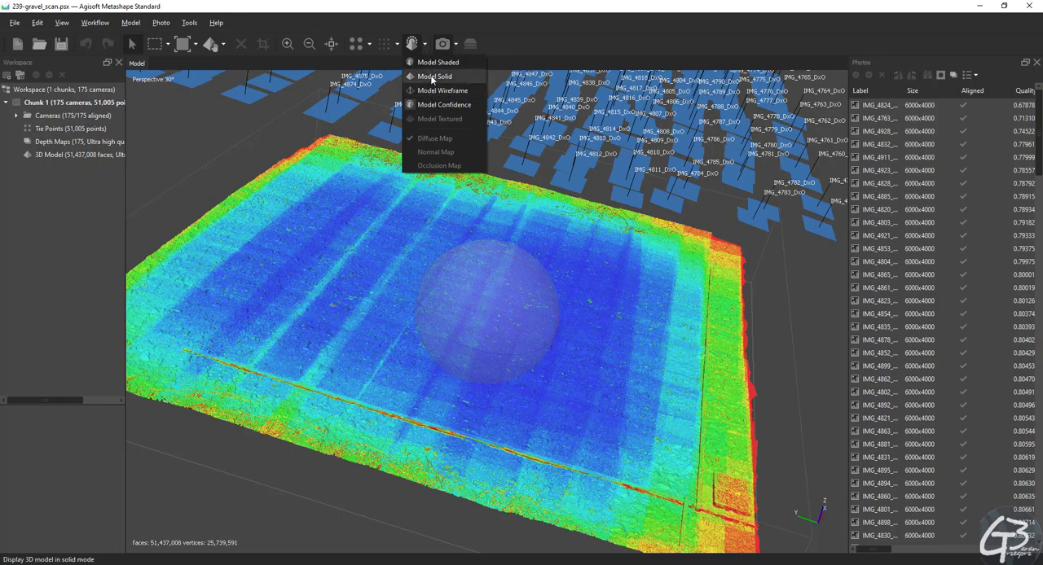
Step: Switch the model view to Model Solid to show the gravel in vertex colours
{"action": "left_click", "coordinate": [437, 62]}
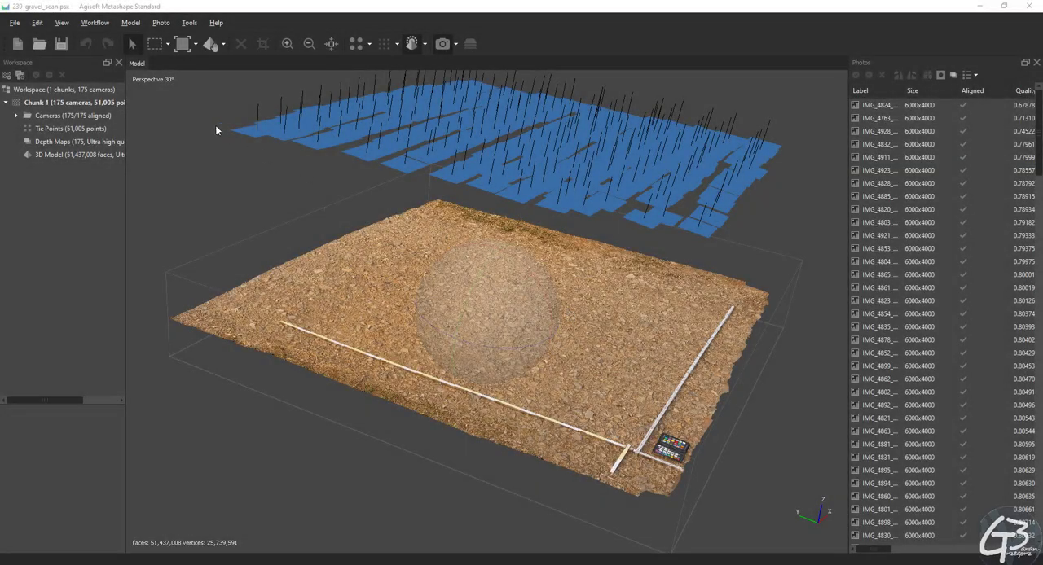
Step: Build a Diffuse map texture with Mosaic blending at 16384 and advanced hole filling and ghosting filter, then view progress details
{"action": "left_click", "coordinate": [93, 23]}
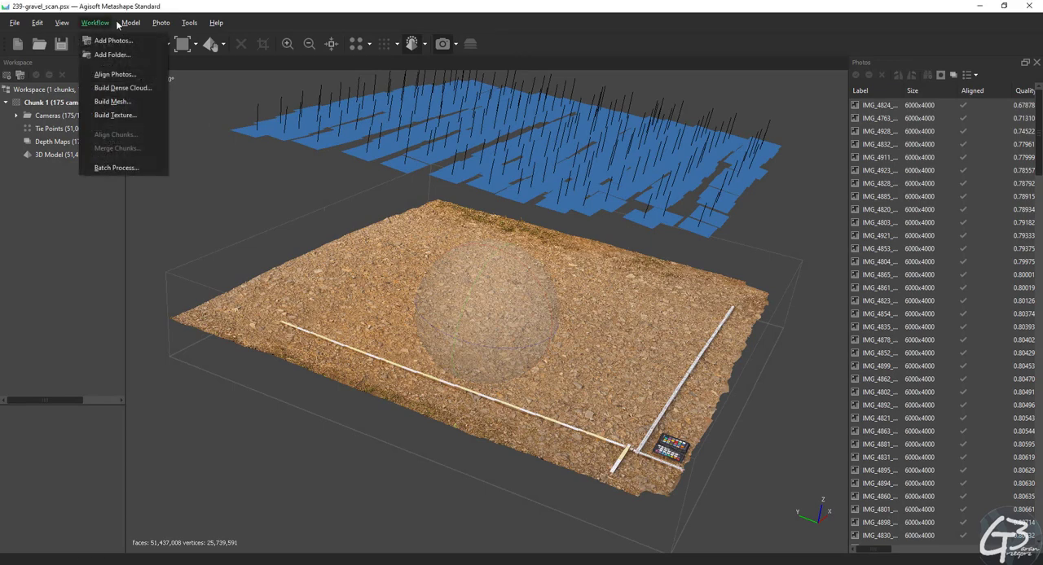
{"action": "mouse_move", "coordinate": [95, 23]}
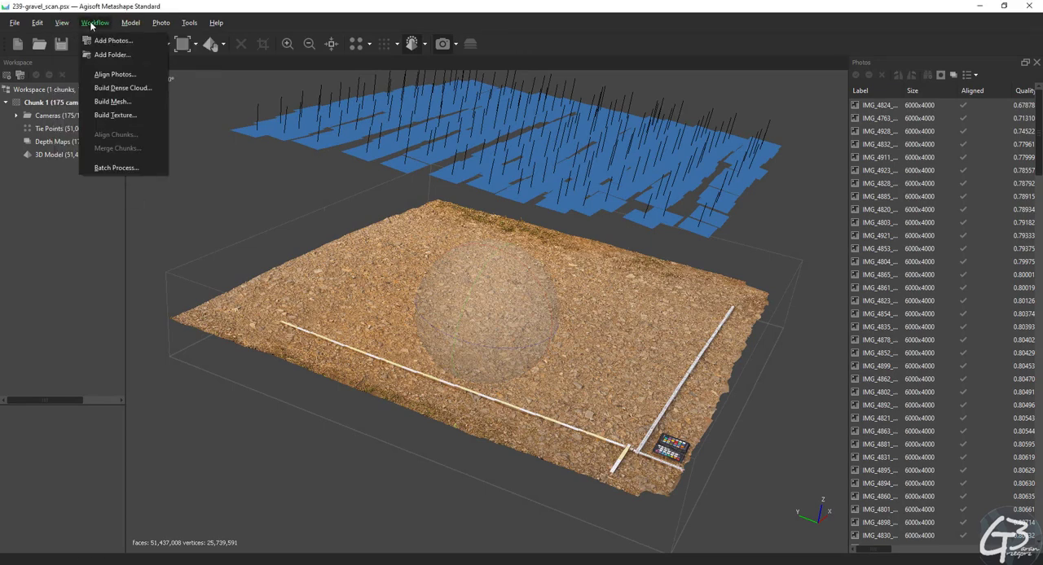
{"action": "left_click", "coordinate": [115, 115]}
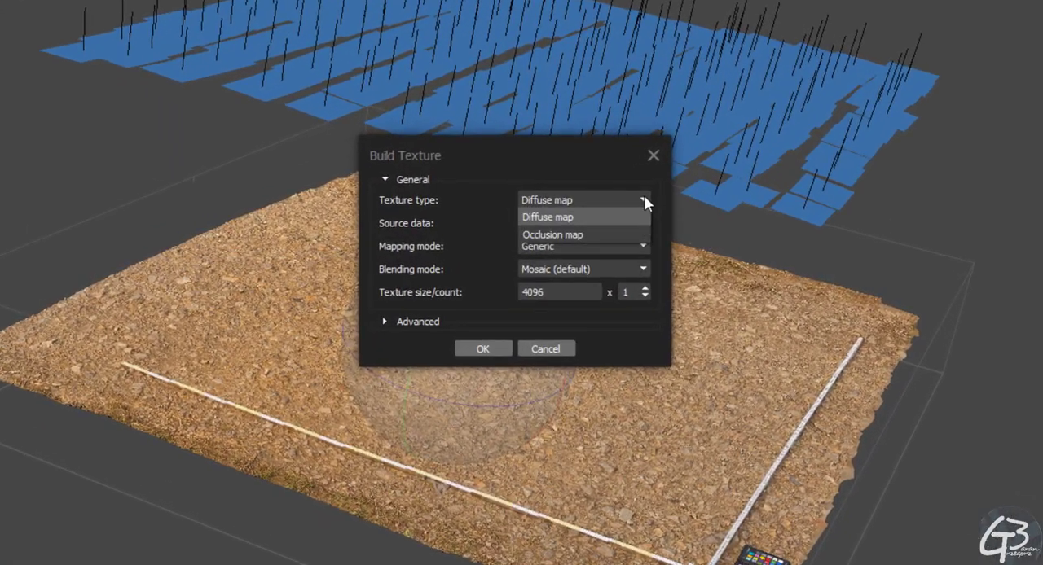
{"action": "left_click", "coordinate": [643, 223]}
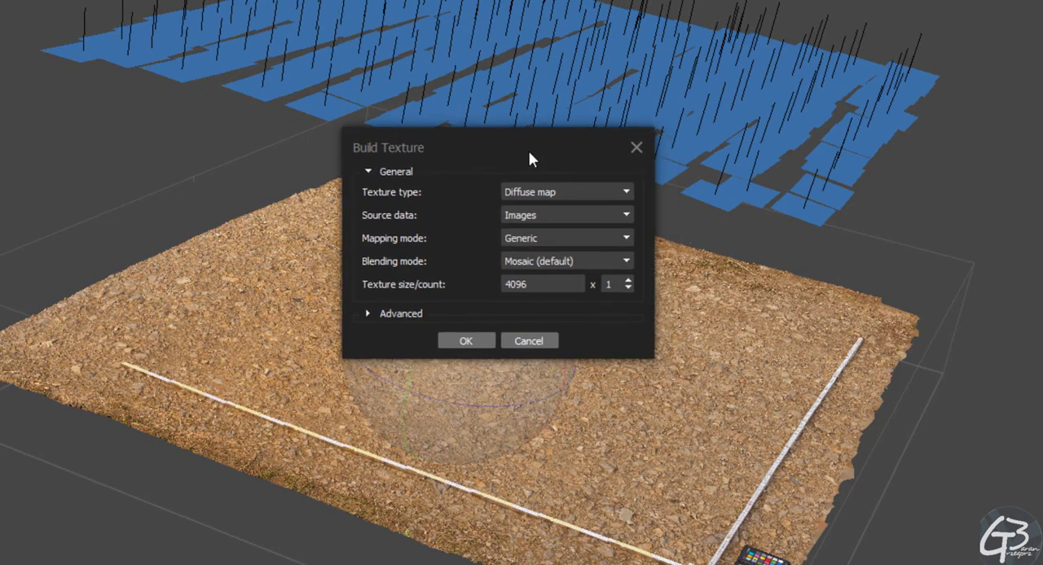
{"action": "left_click", "coordinate": [625, 261]}
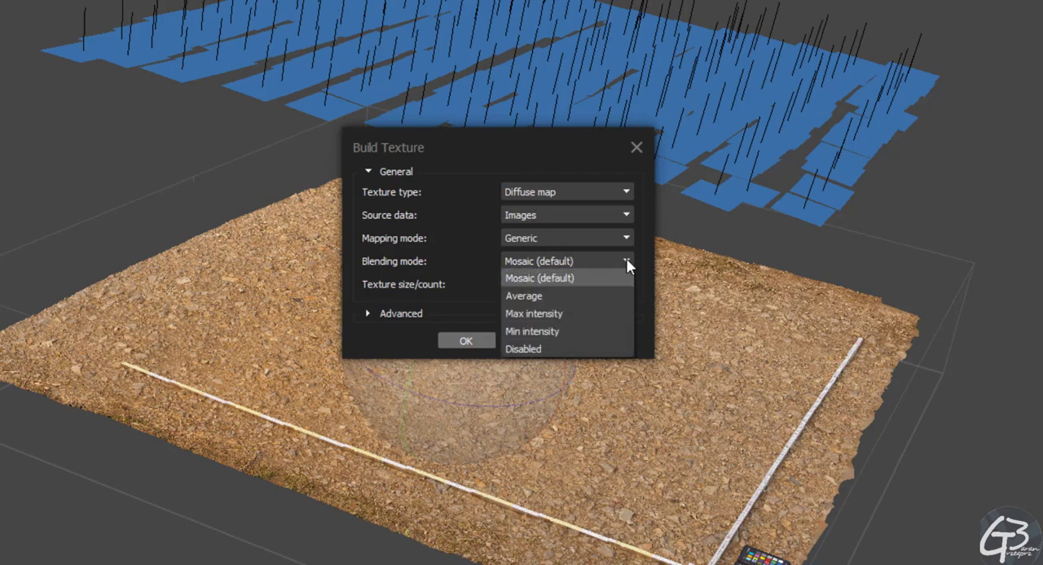
{"action": "left_click", "coordinate": [625, 238]}
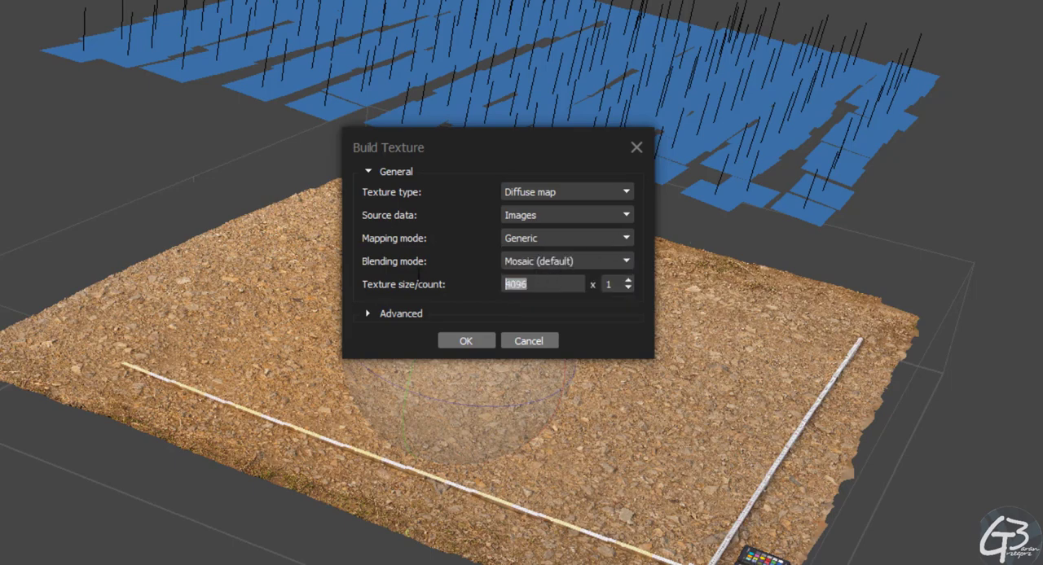
{"action": "type", "text": "16384"}
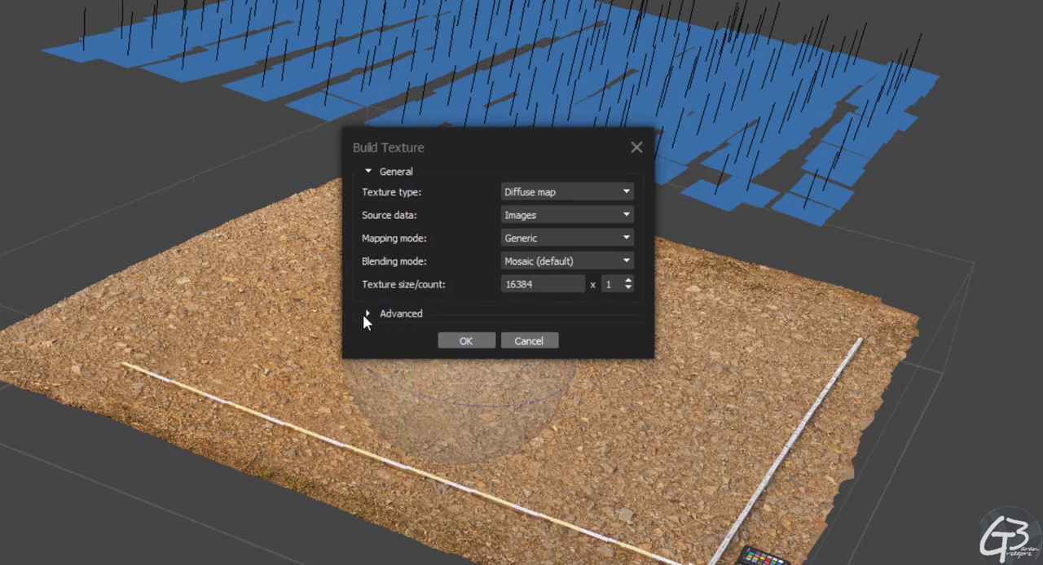
{"action": "left_click", "coordinate": [368, 314]}
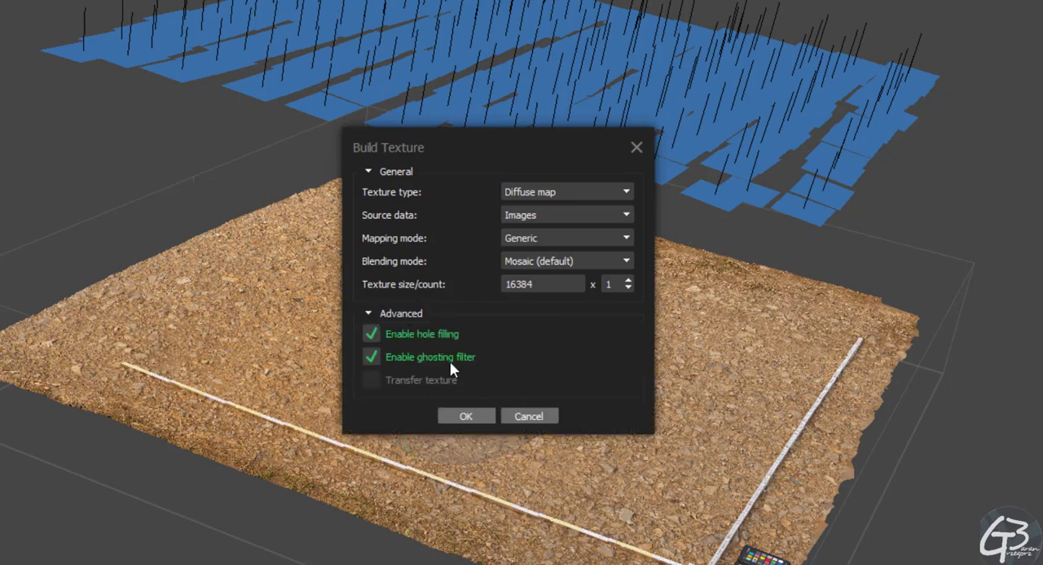
{"action": "mouse_move", "coordinate": [492, 202]}
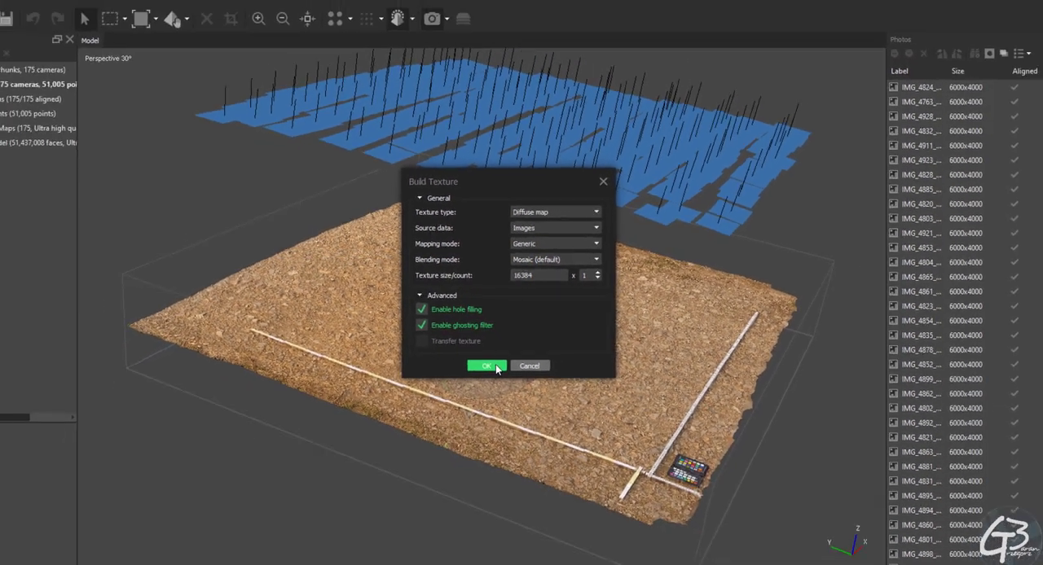
{"action": "left_click", "coordinate": [487, 366]}
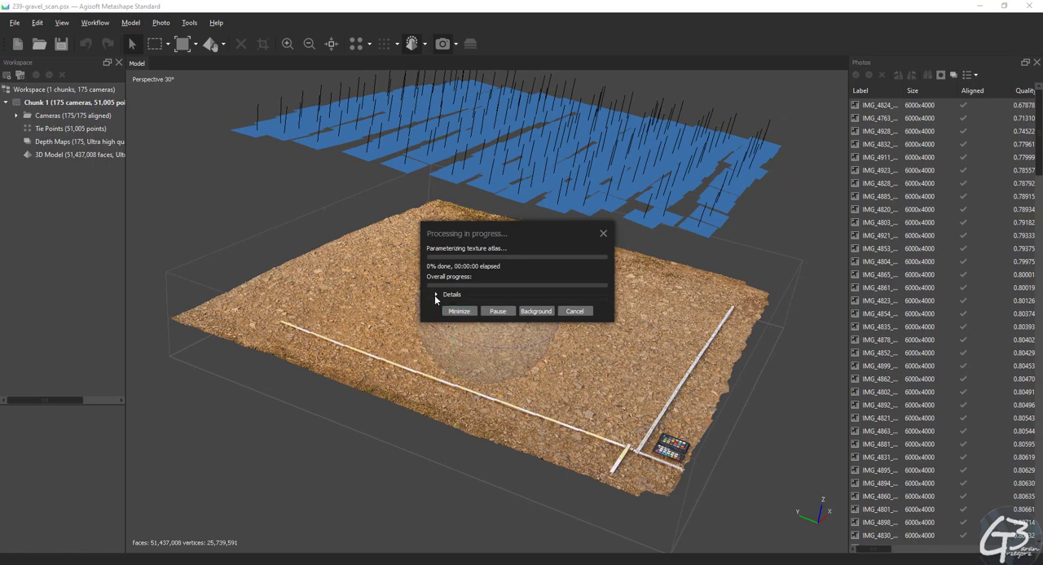
{"action": "left_click", "coordinate": [437, 295]}
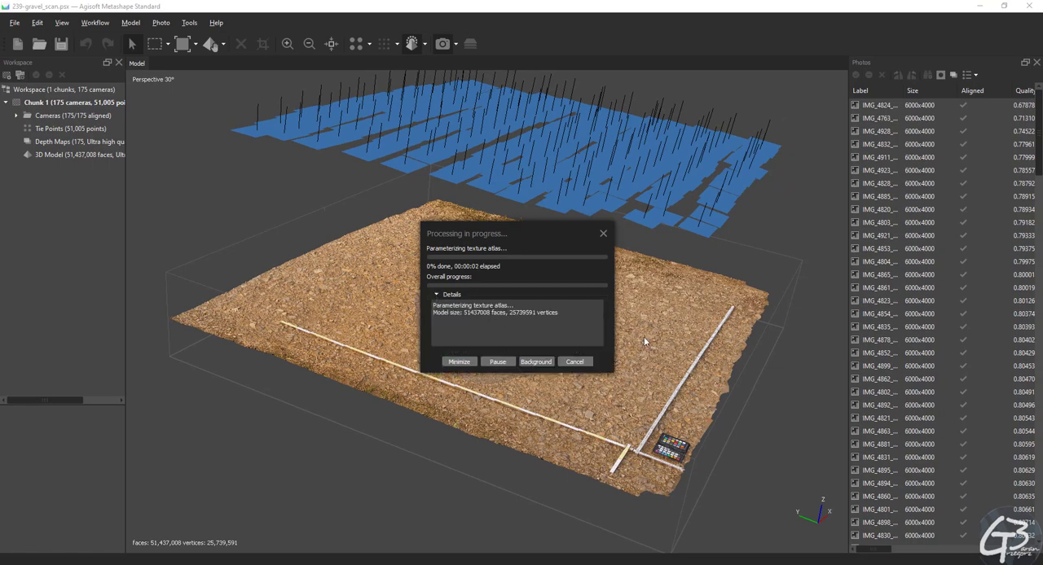